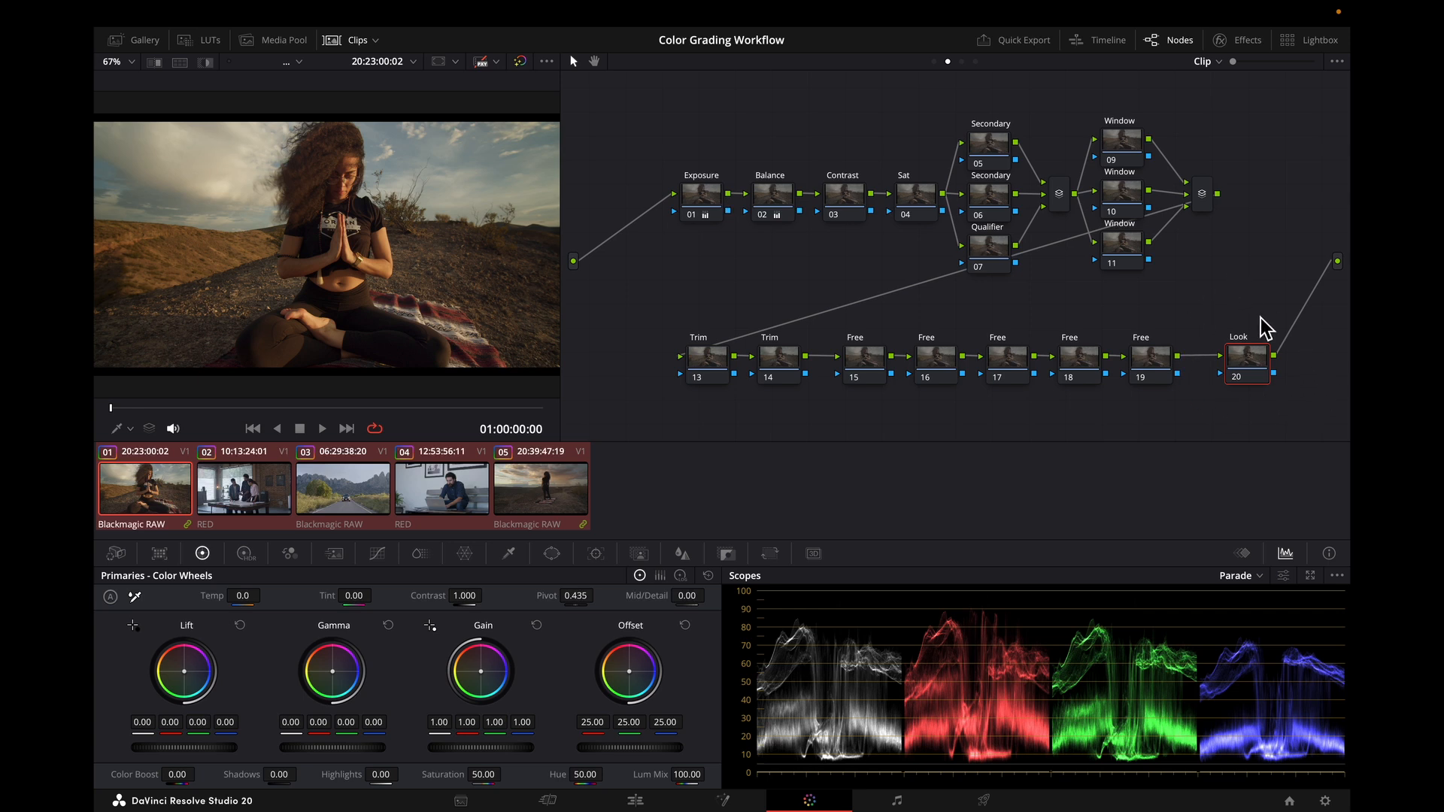
pyautogui.moveTo(972, 74)
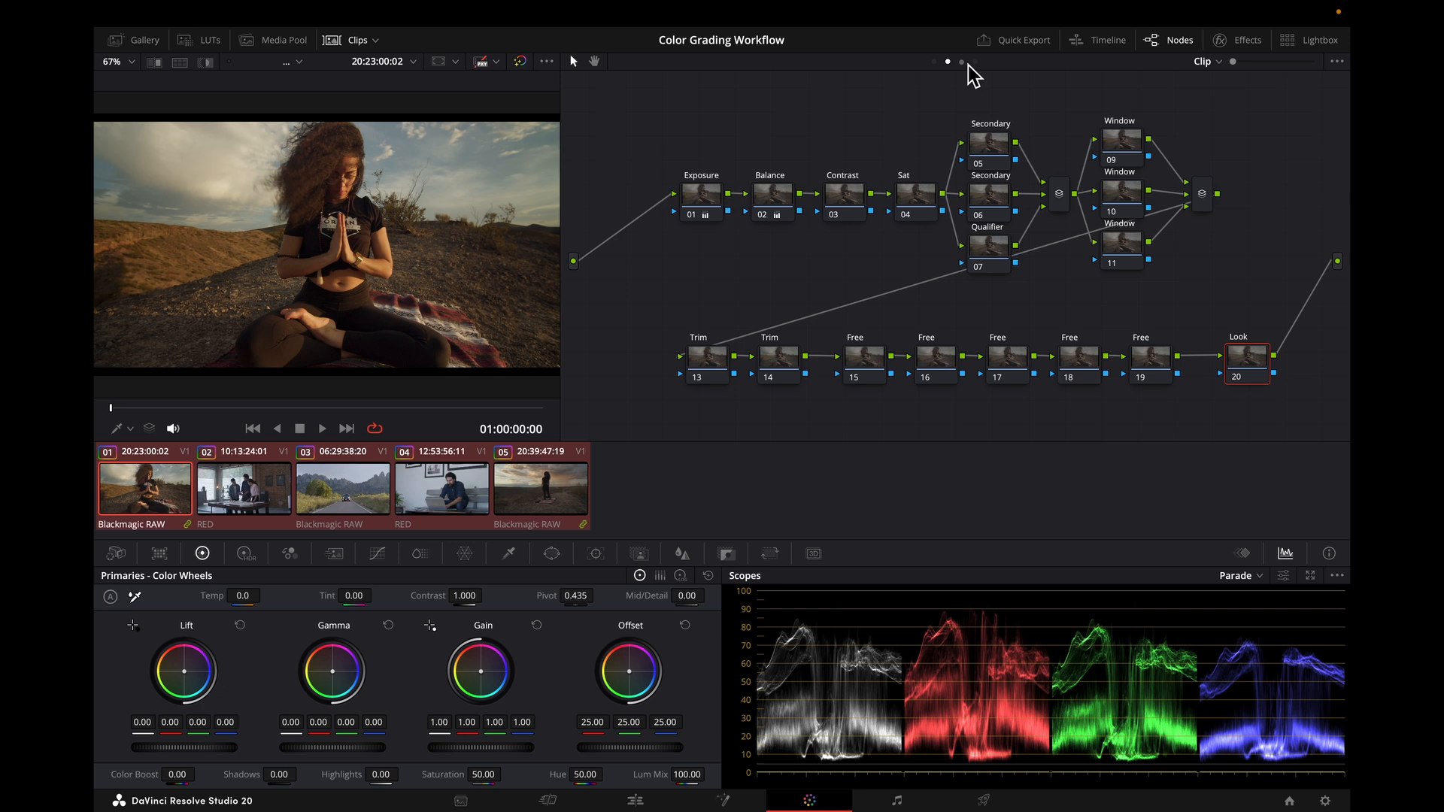
# Check the ODT node in Group Post-Clip view, then return to the clip's node graph
pyautogui.click(961, 61)
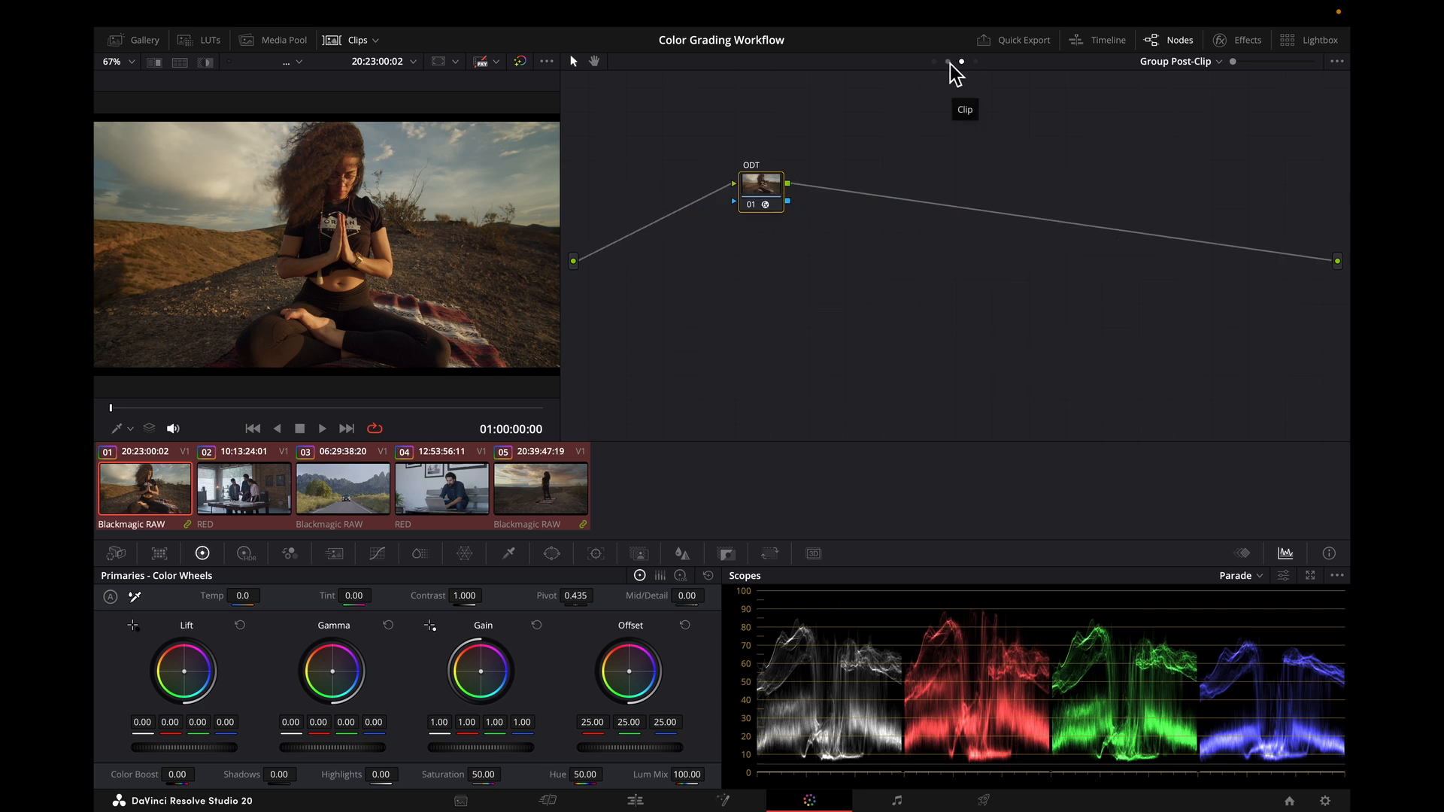
pyautogui.click(947, 61)
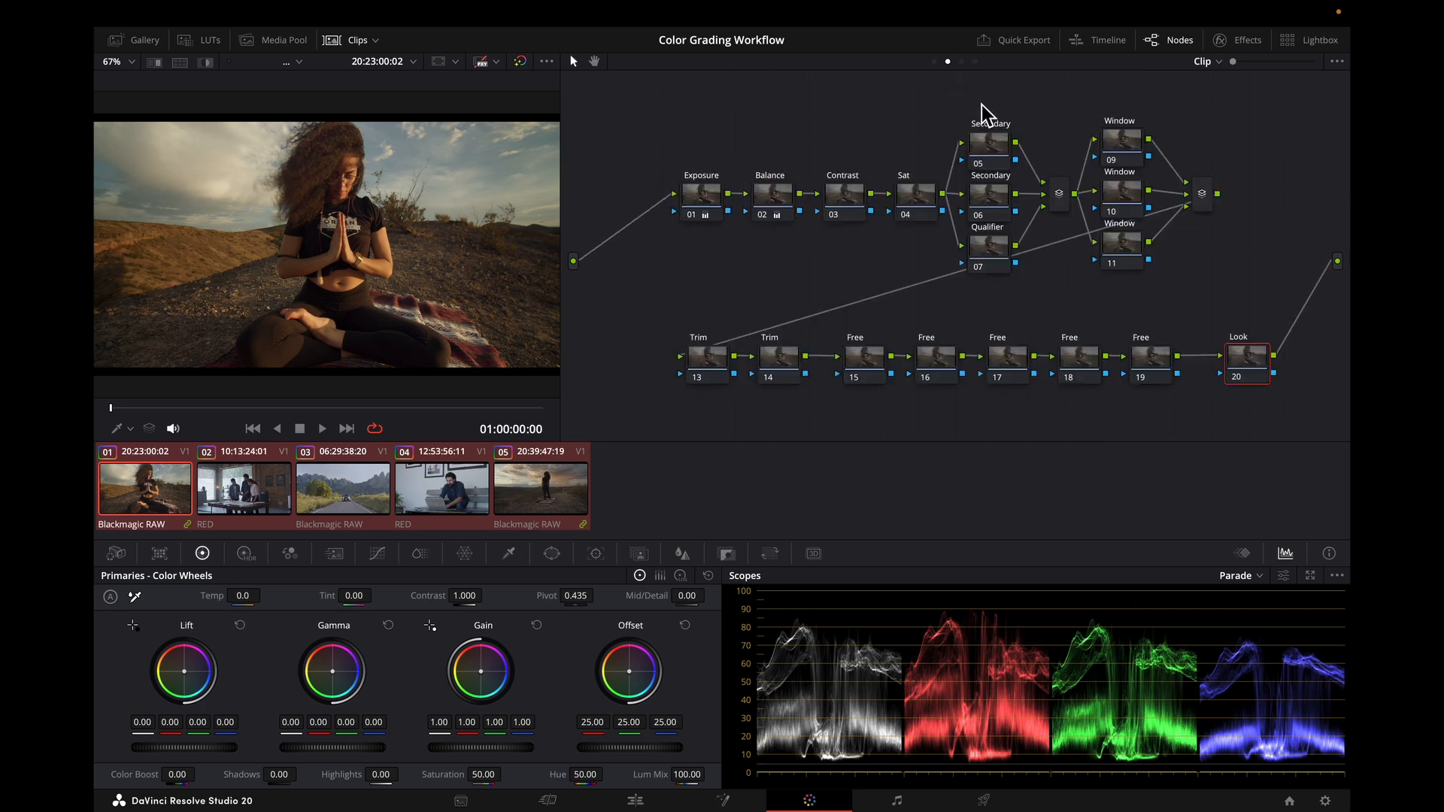
pyautogui.moveTo(1266, 288)
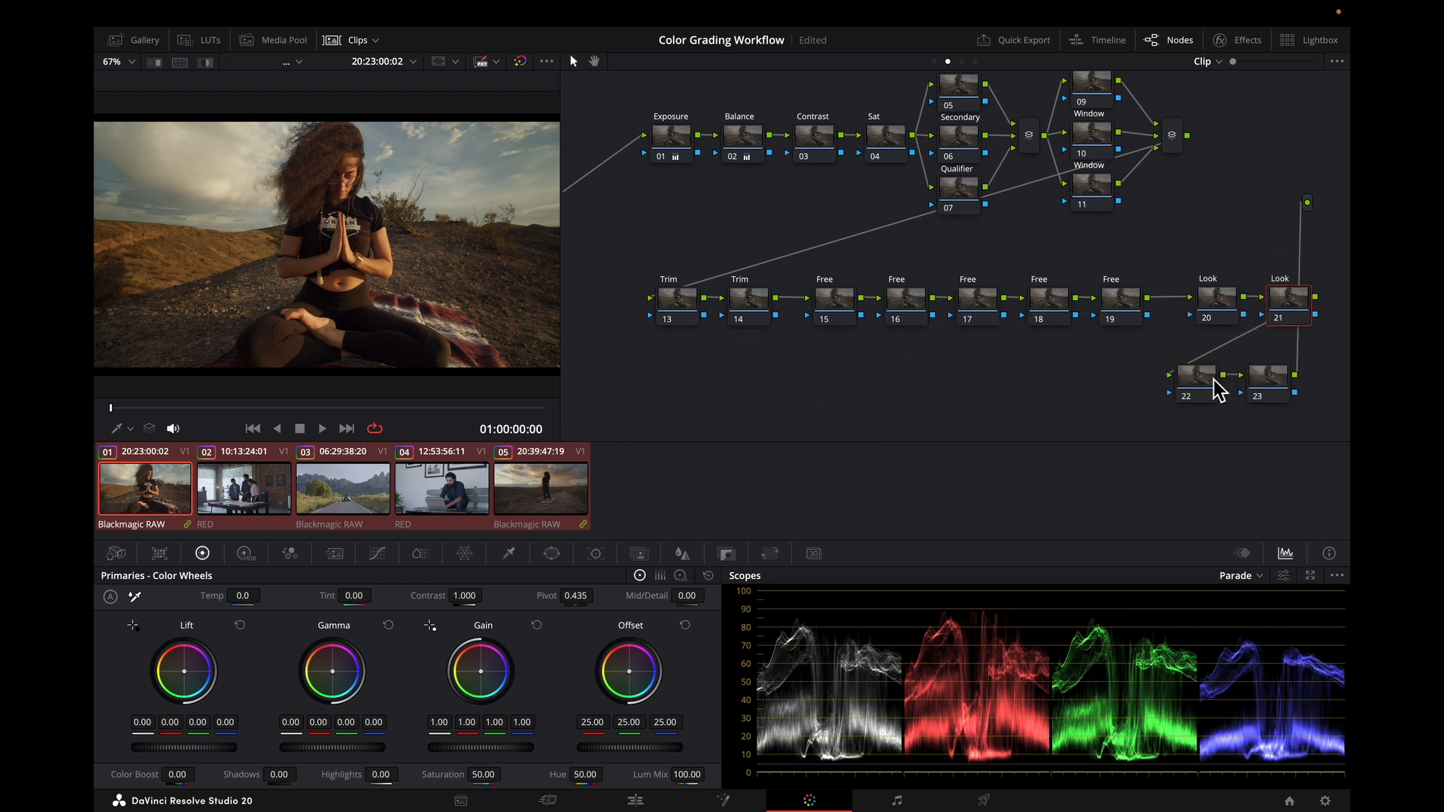
pyautogui.click(1267, 376)
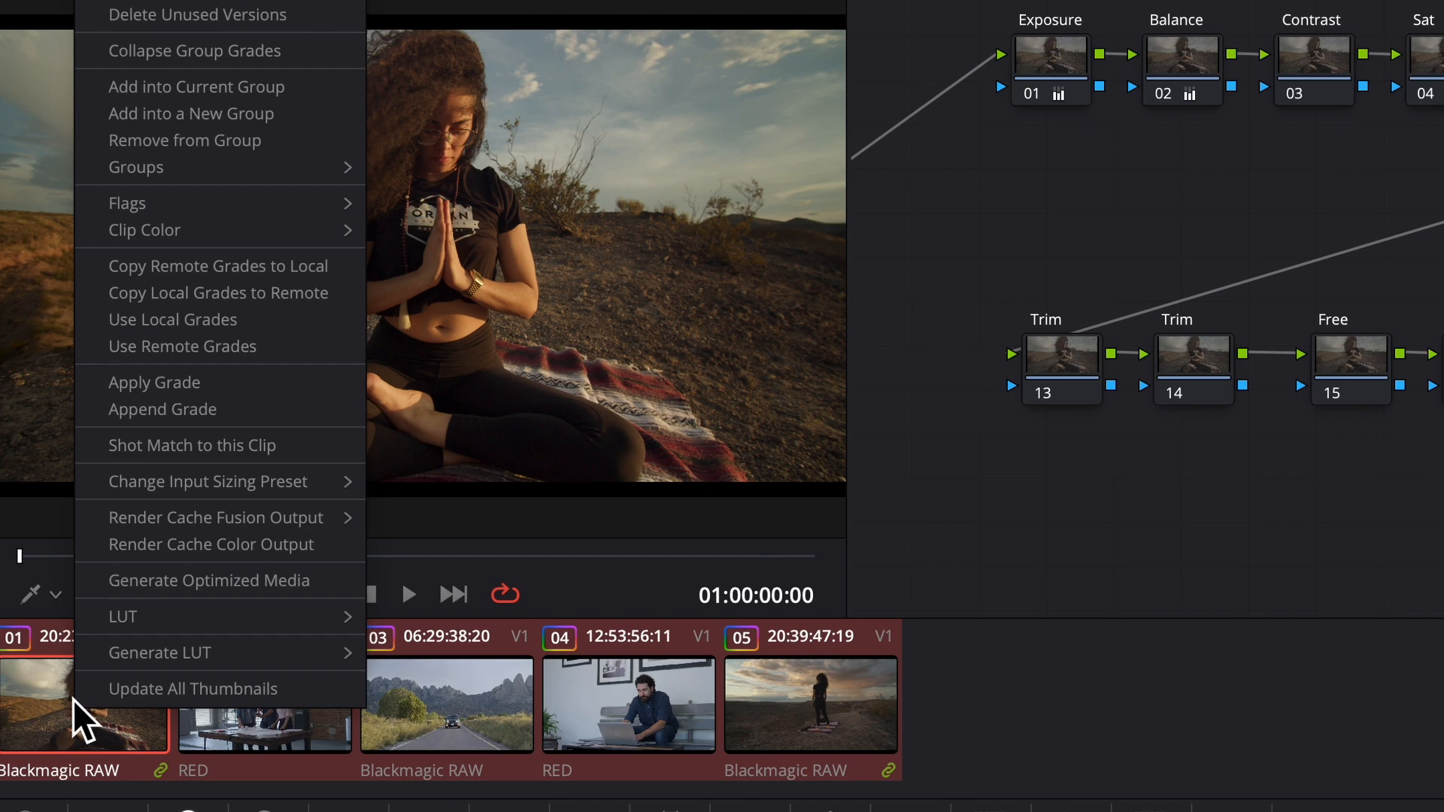
pyautogui.moveTo(212, 139)
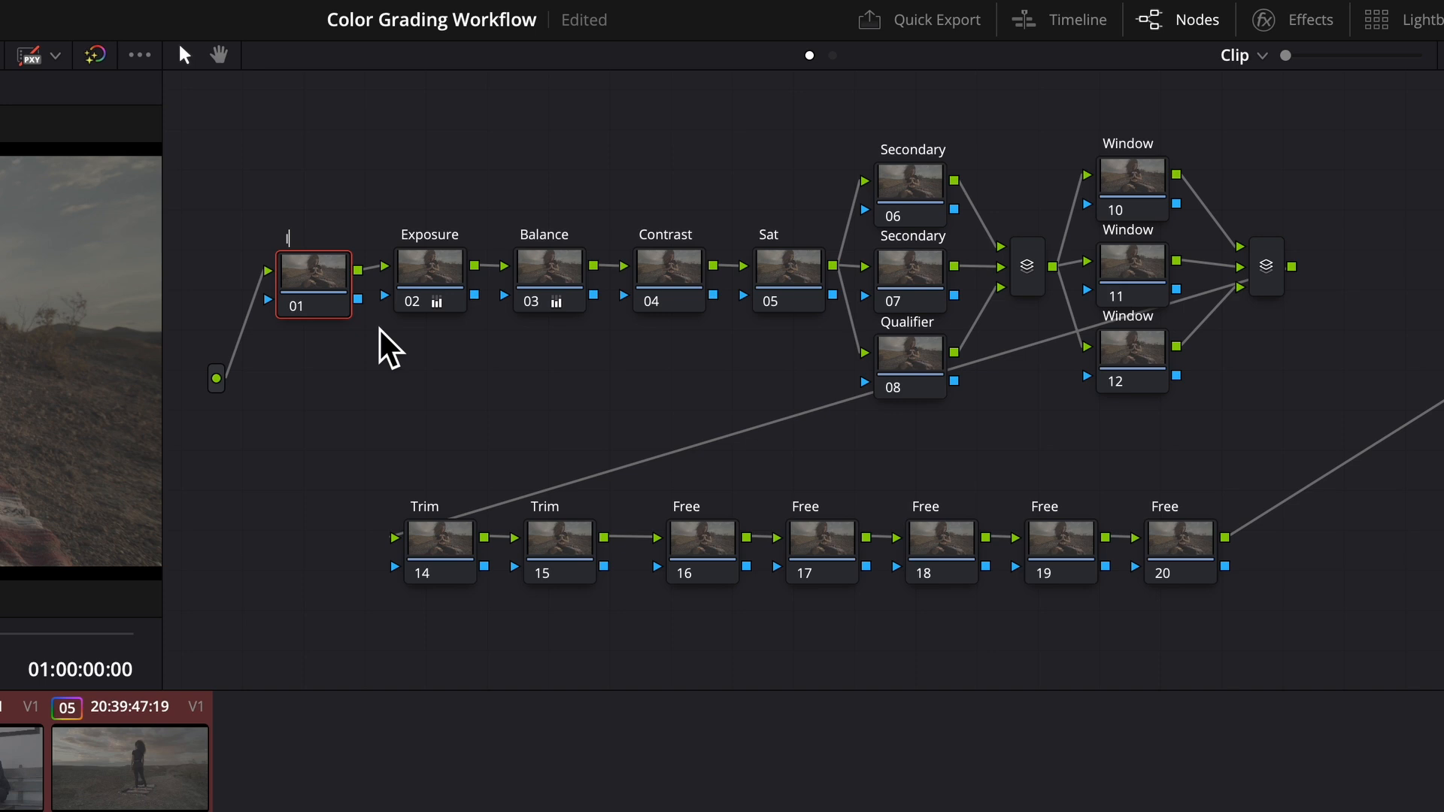
# Label node 01 IDT, converting Blackmagic Design colour space and film gamma to the timeline's
pyautogui.write('IDT')
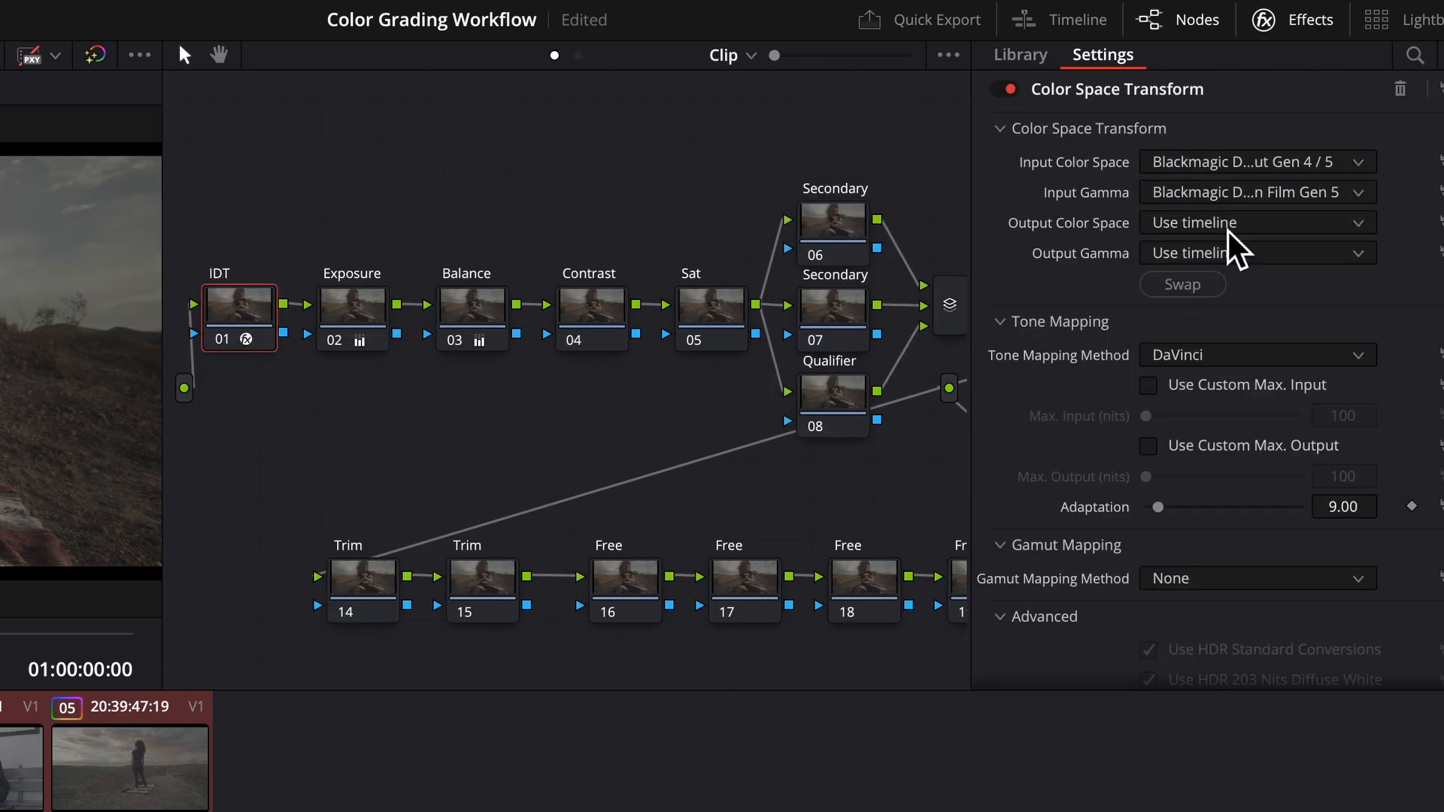
pyautogui.click(1255, 222)
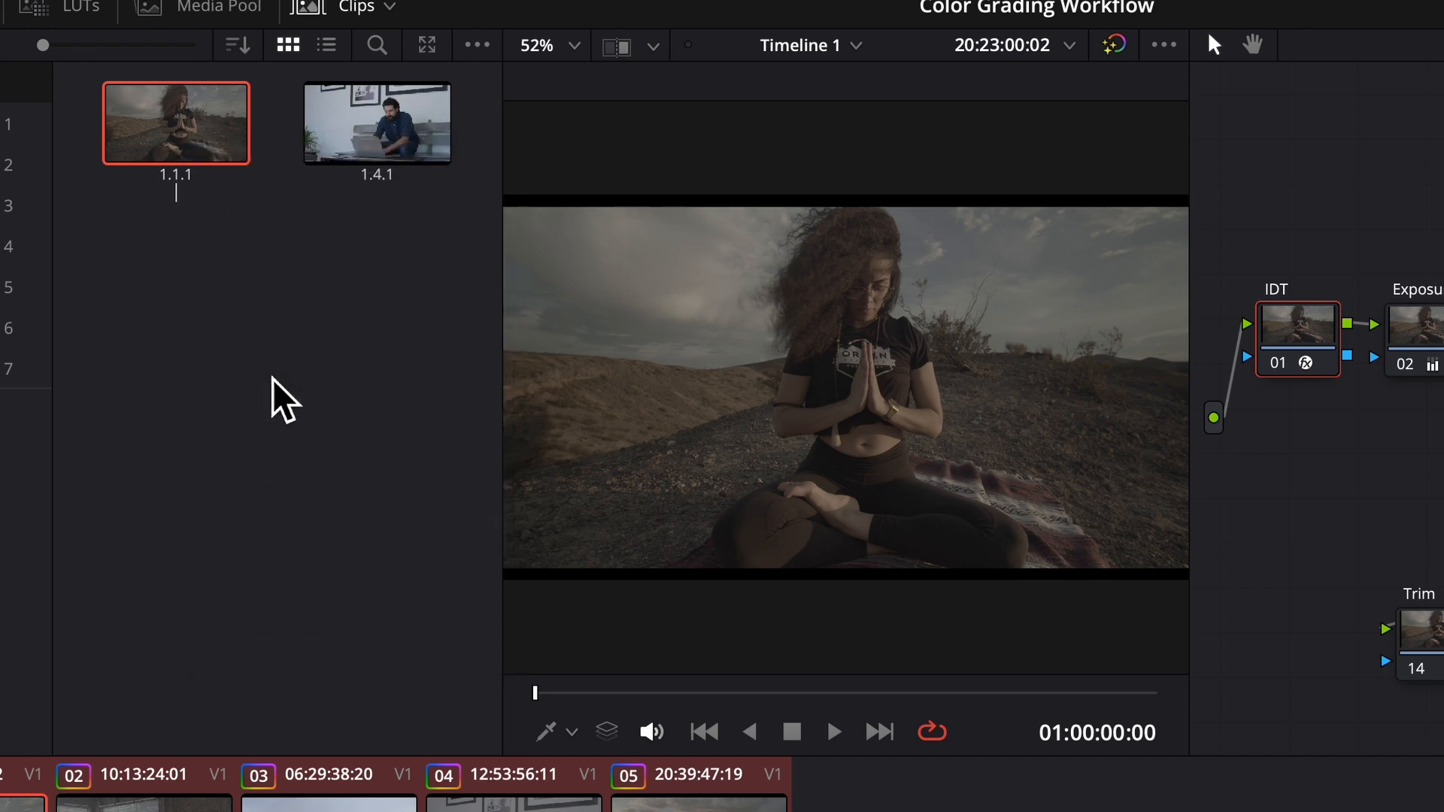
# Label still 1.1.1 Blackmagic and review the stills gallery
pyautogui.write('Blackmagic')
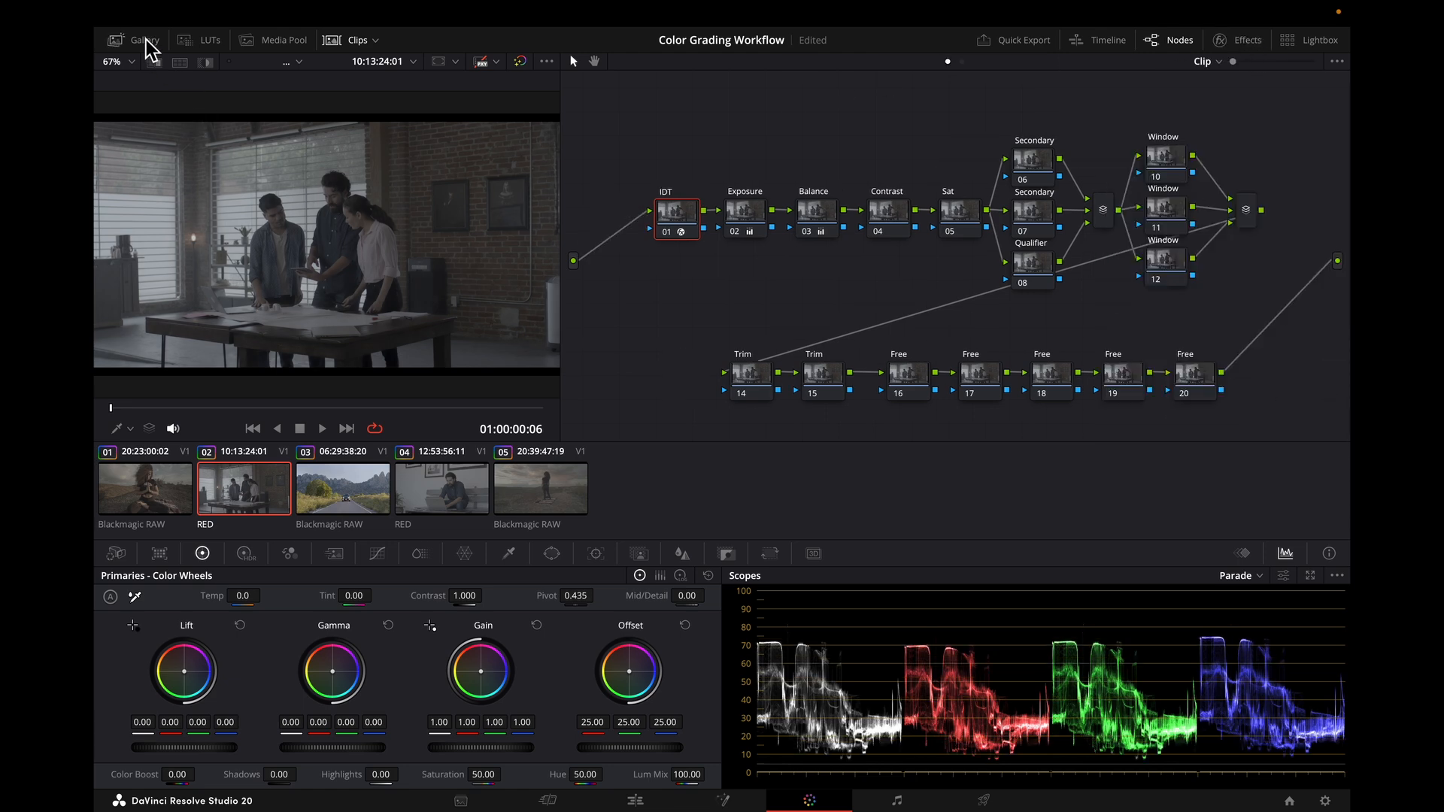
pyautogui.click(143, 40)
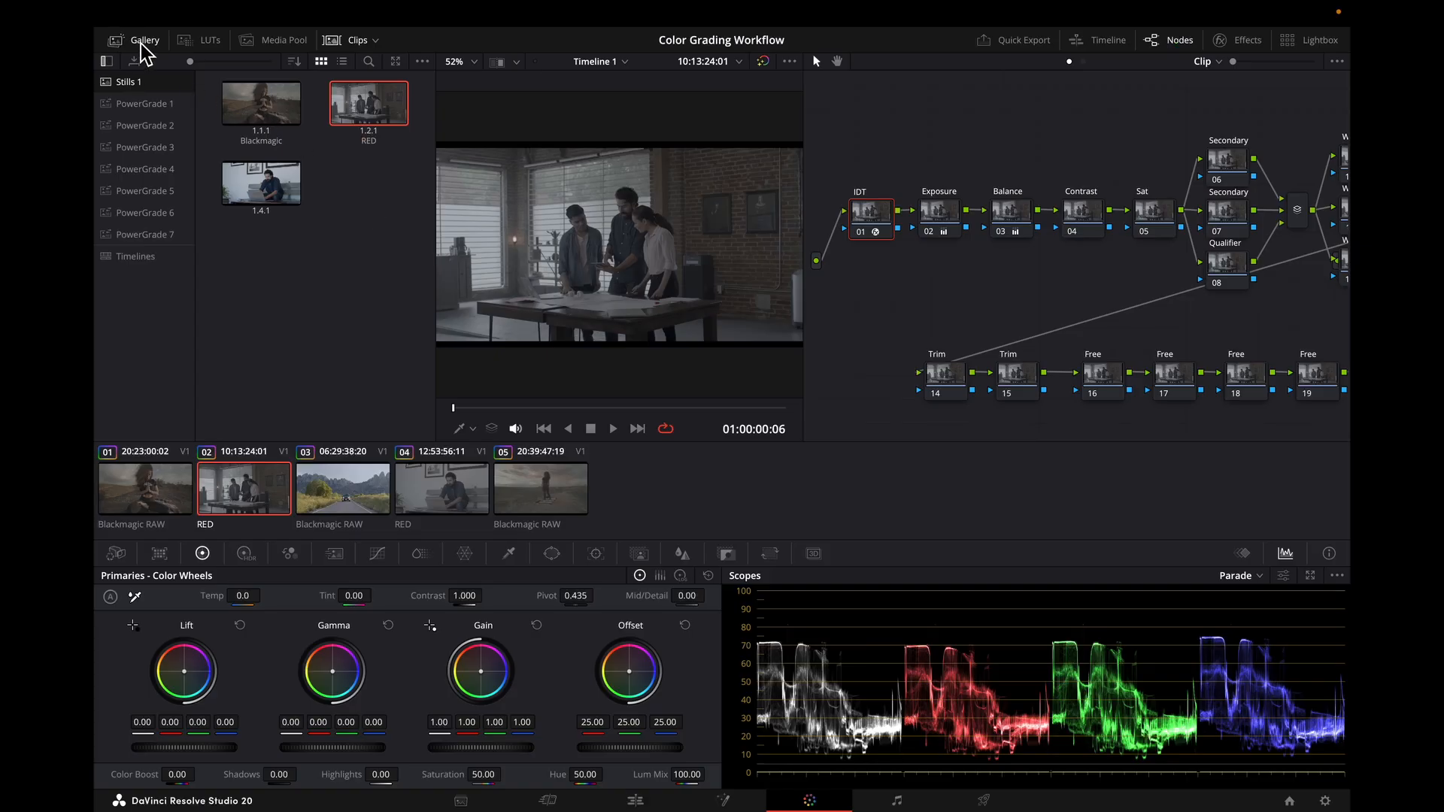
pyautogui.click(342, 488)
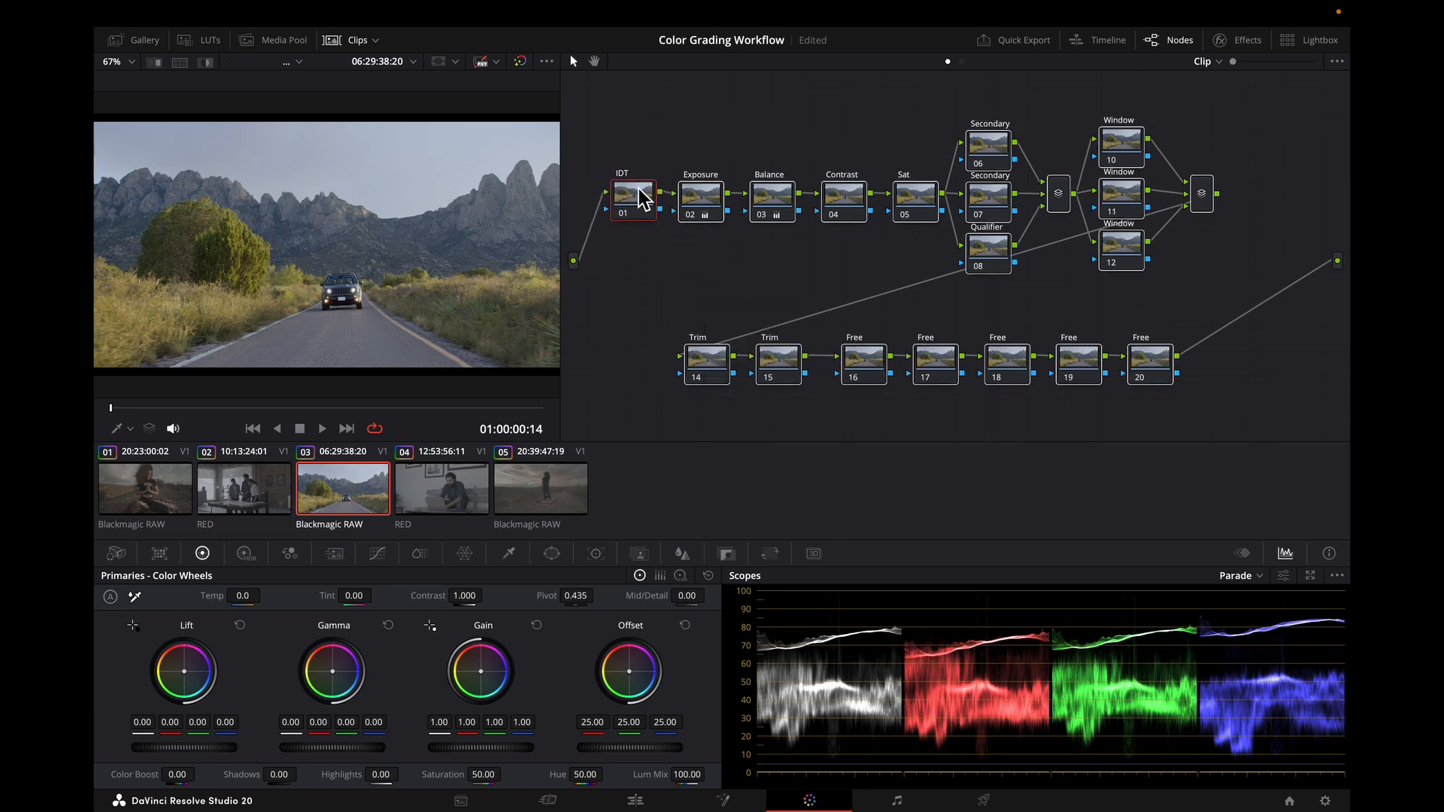
# Grab a still from the third clip's IDT node and label it Rec 709
pyautogui.click(1121, 61)
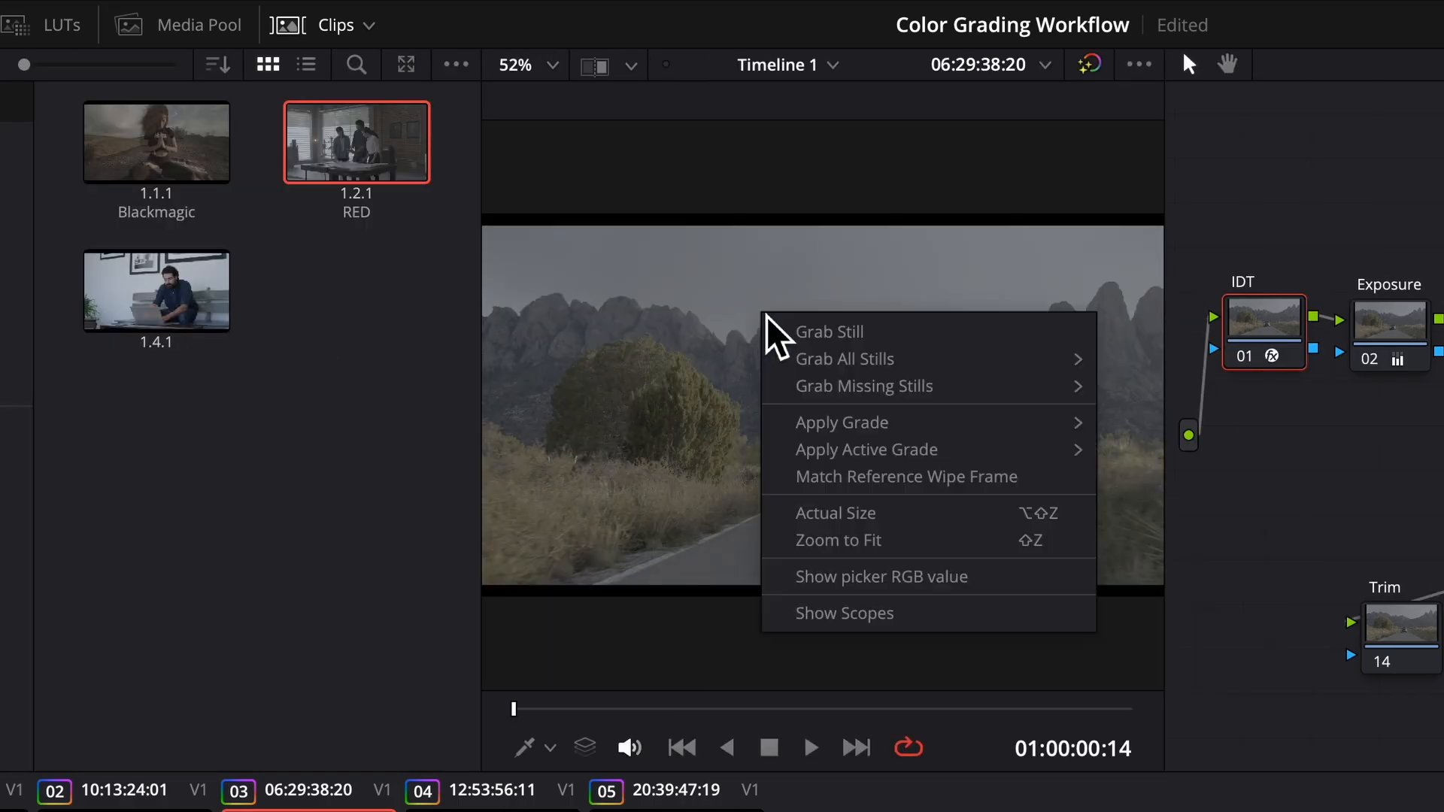
pyautogui.rightClick(155, 291)
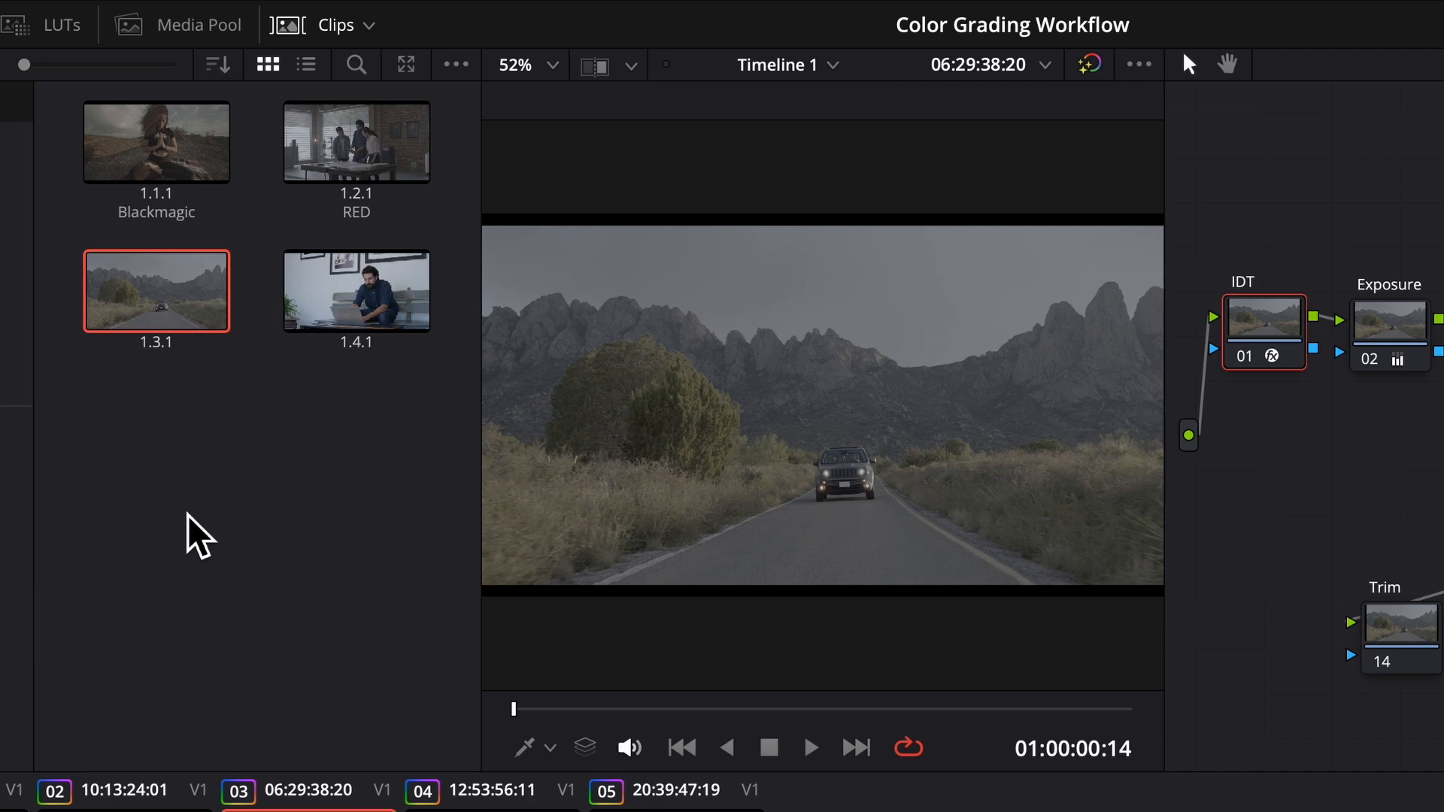
pyautogui.write('Rec 709')
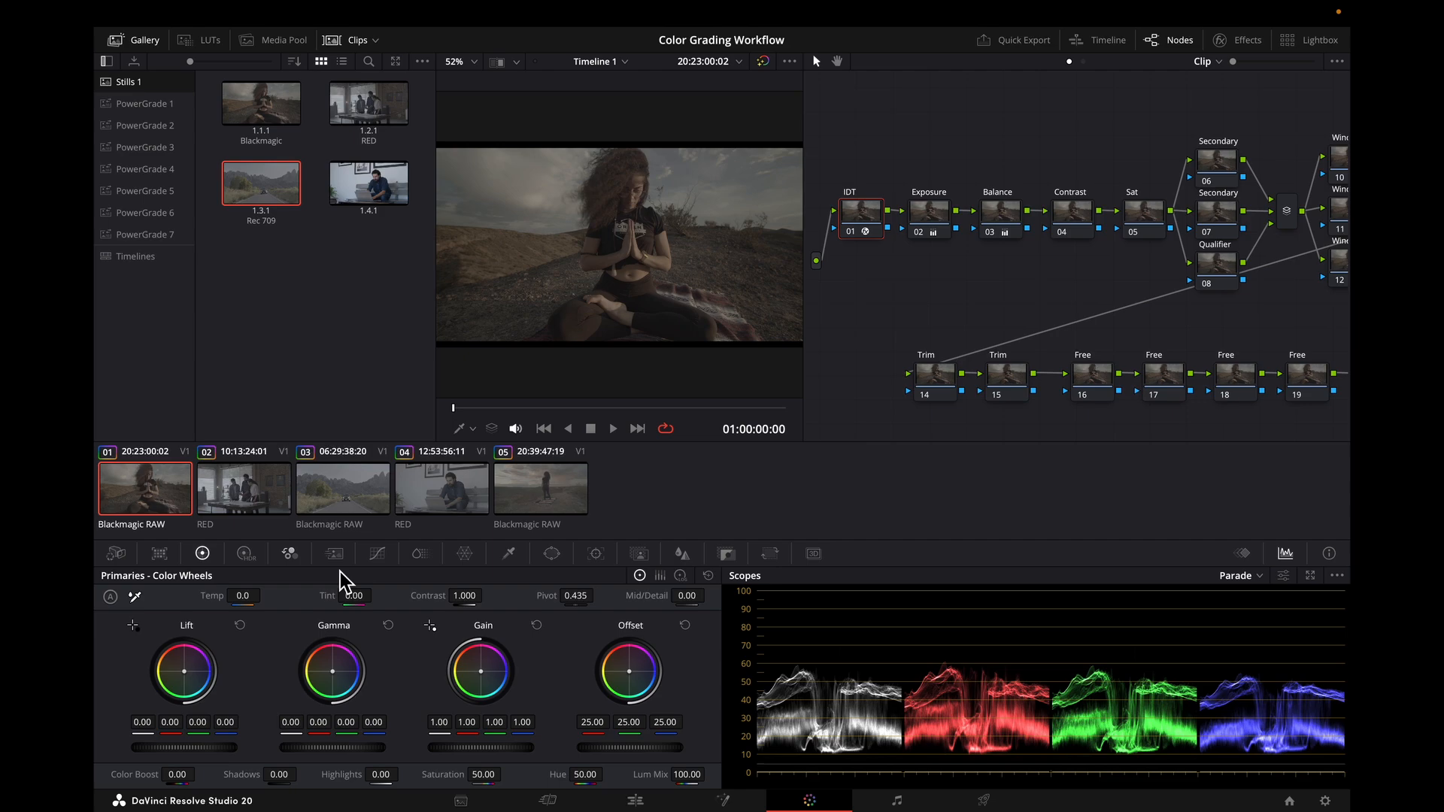
# Apply the Blackmagic, RED and Rec 709 still grades to their matching camera clips
pyautogui.click(539, 486)
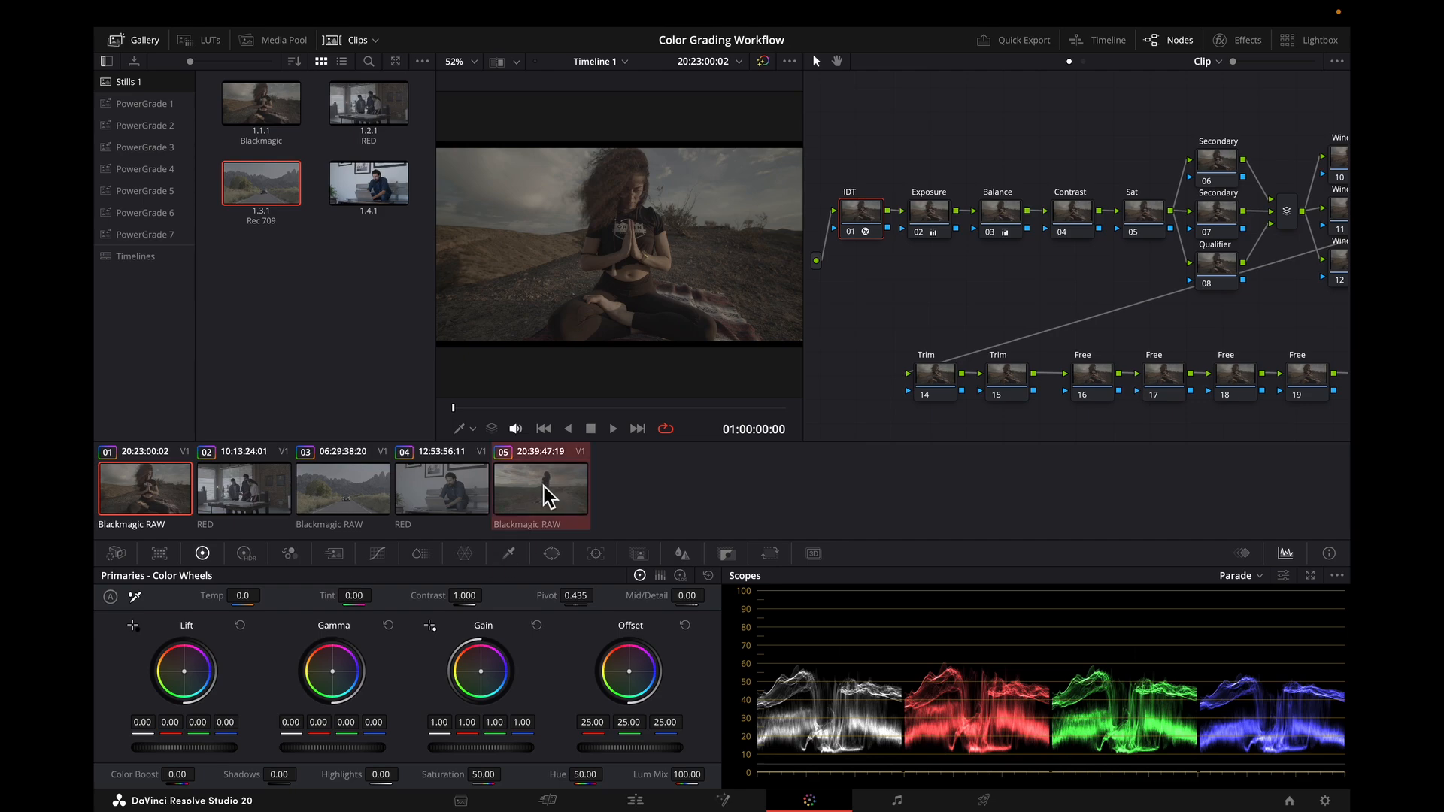
pyautogui.rightClick(261, 102)
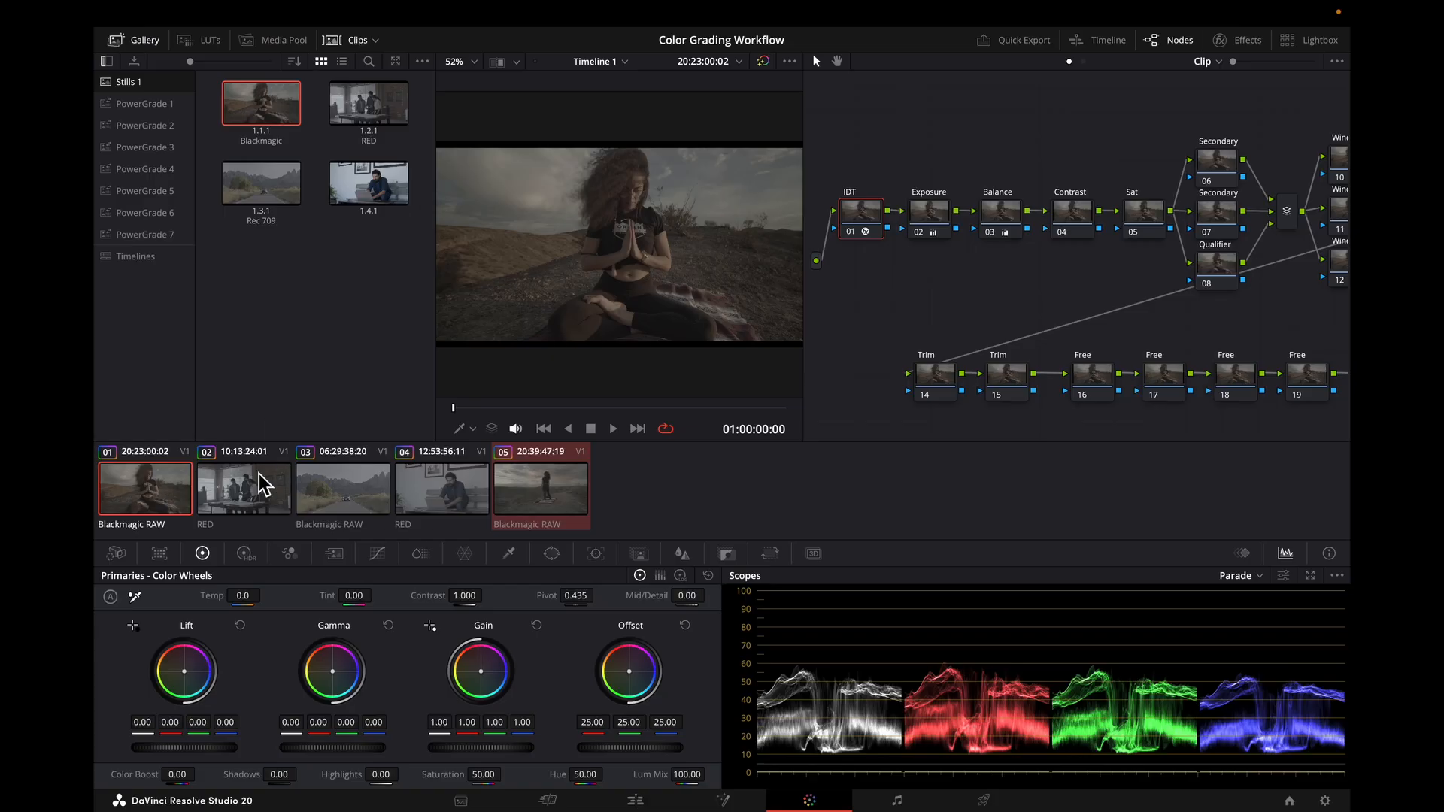
pyautogui.click(242, 488)
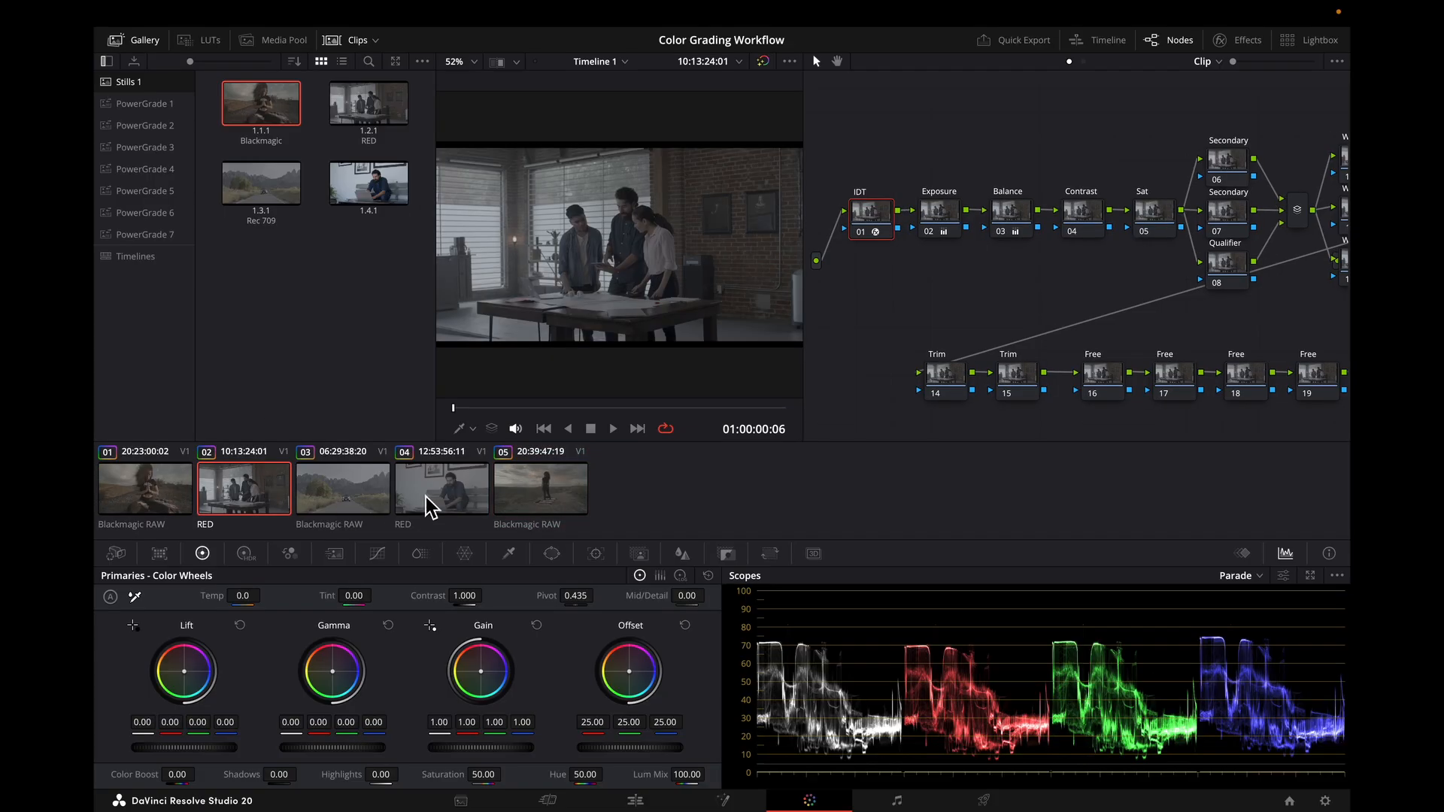
pyautogui.rightClick(368, 102)
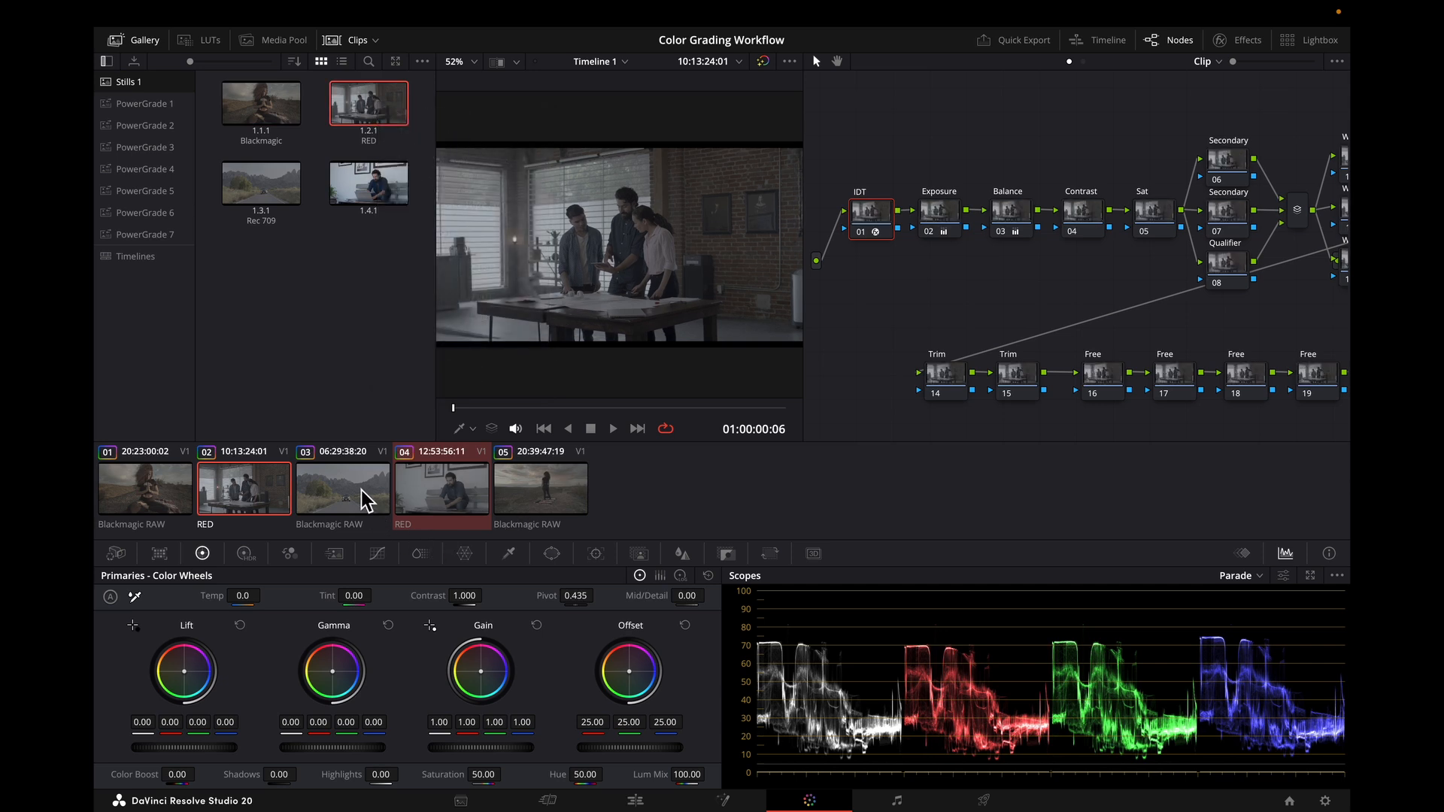
pyautogui.rightClick(260, 181)
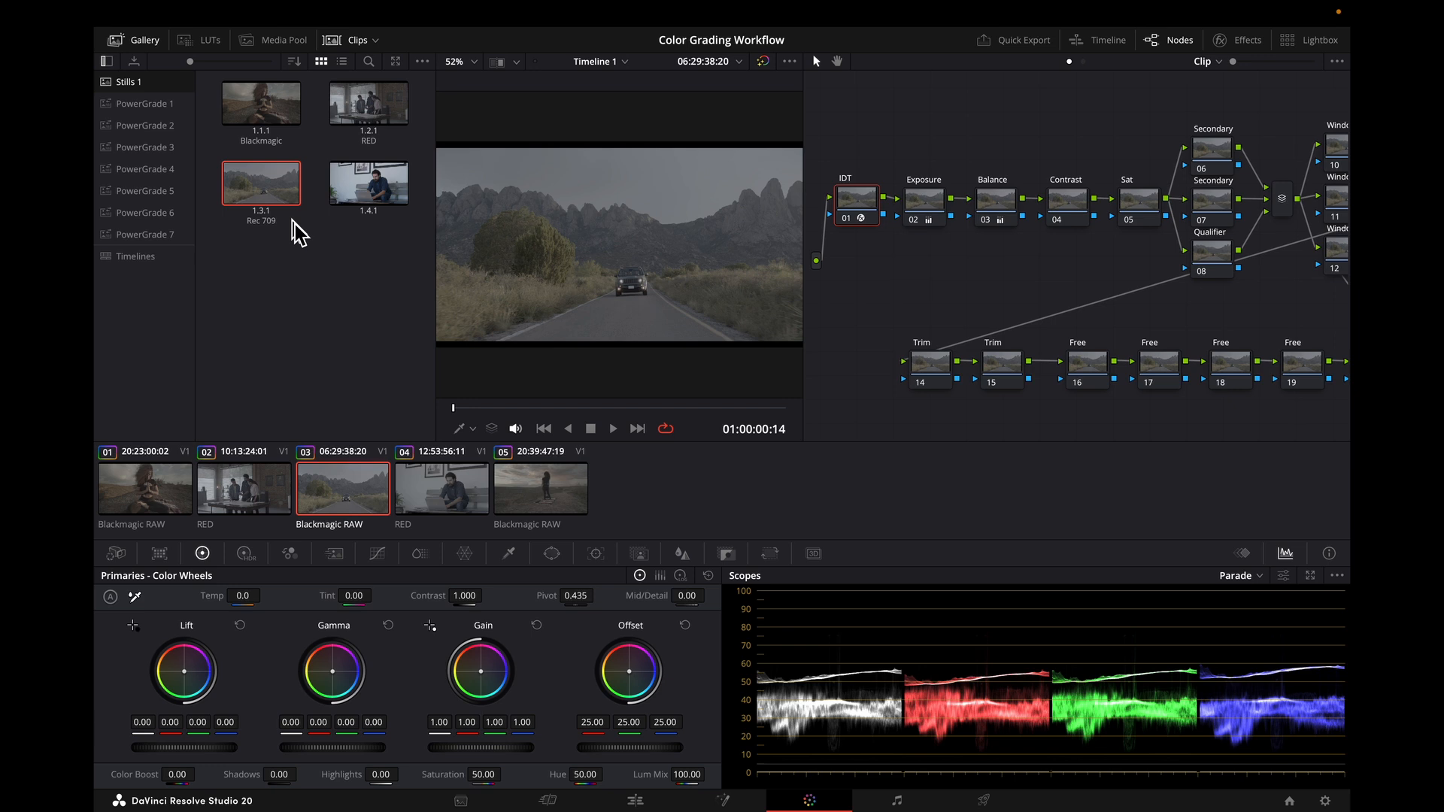
pyautogui.moveTo(311, 285)
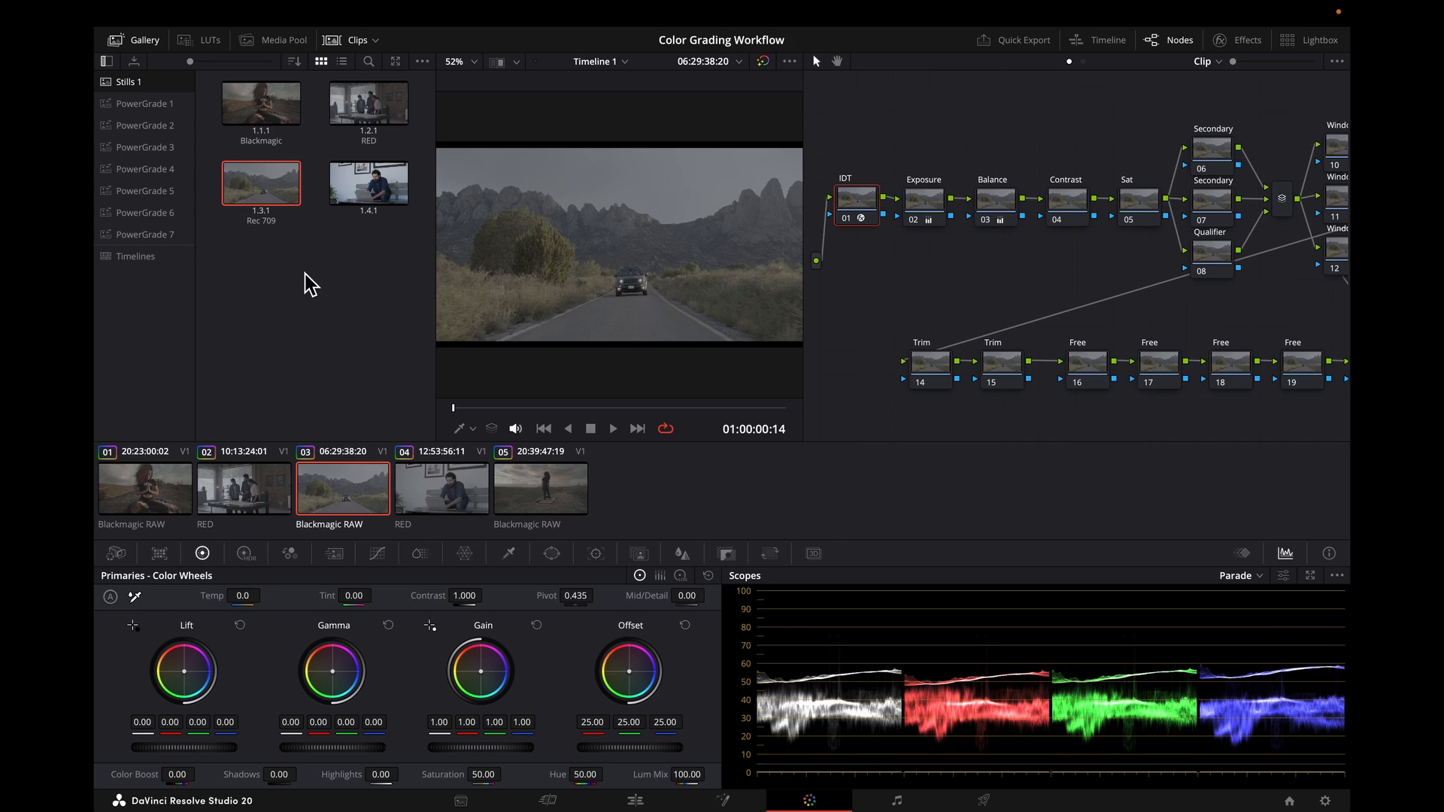
pyautogui.moveTo(159, 50)
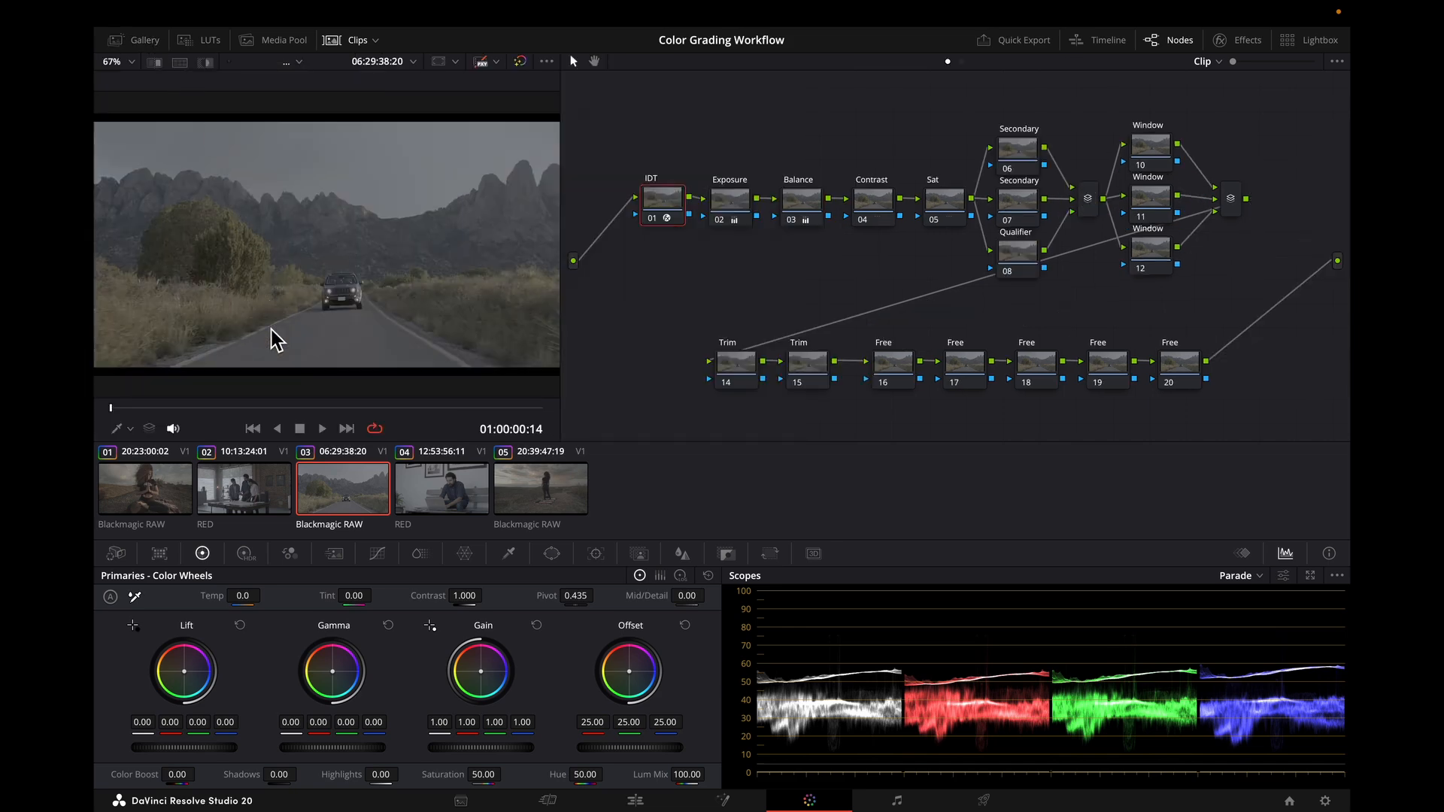
# Put the selected Blackmagic RAW clips into a new group named Exterior
pyautogui.click(144, 487)
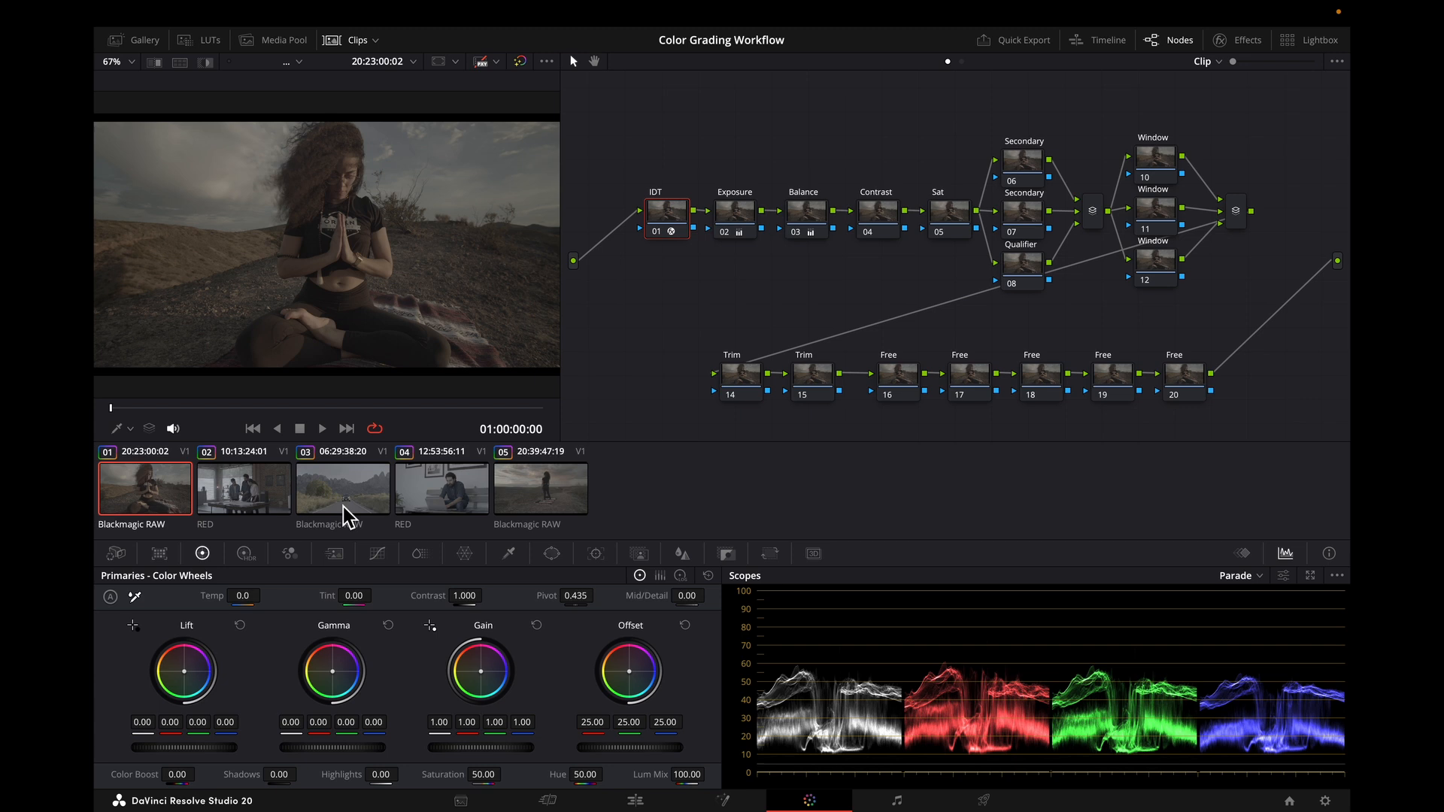
pyautogui.rightClick(541, 488)
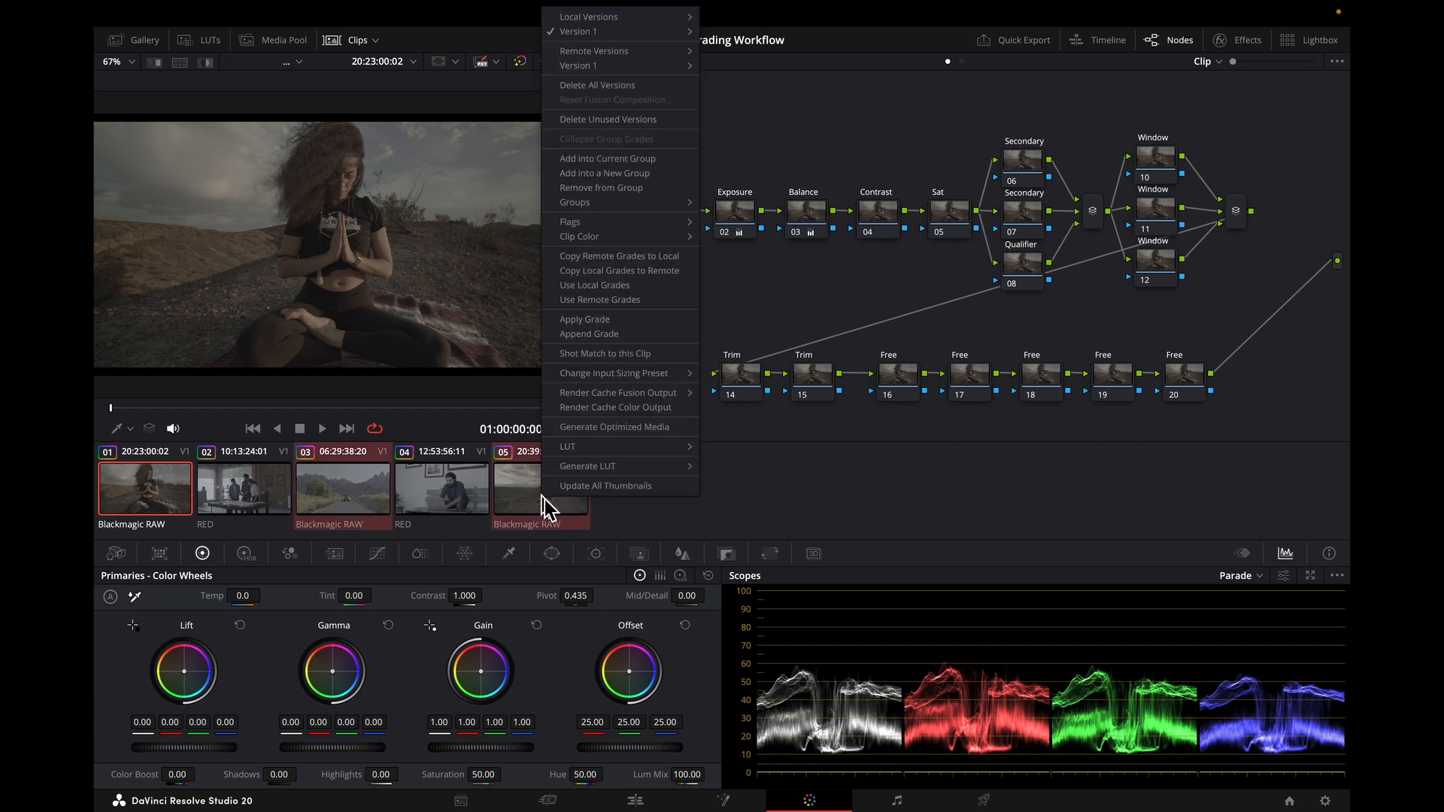
pyautogui.click(604, 173)
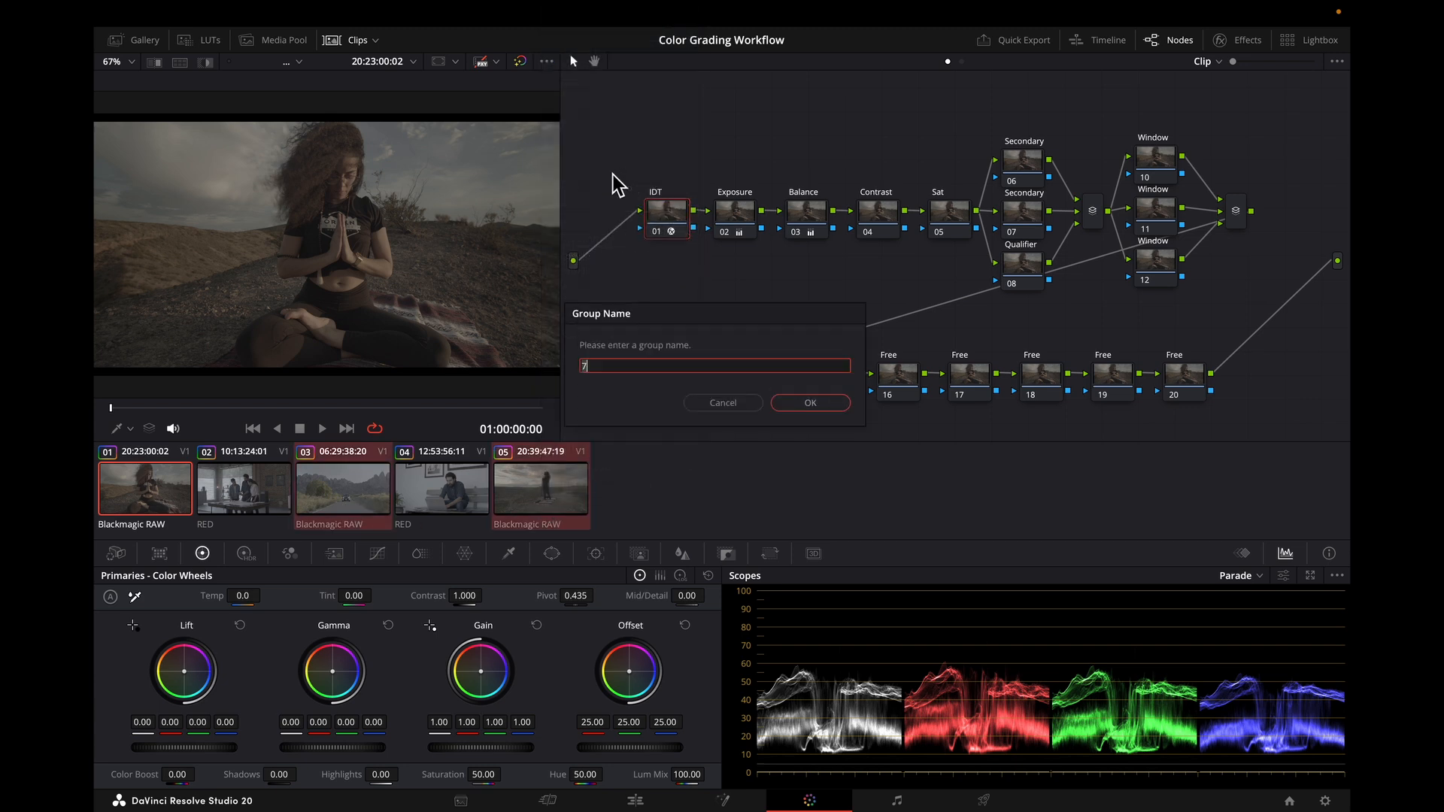
pyautogui.write('Exterior')
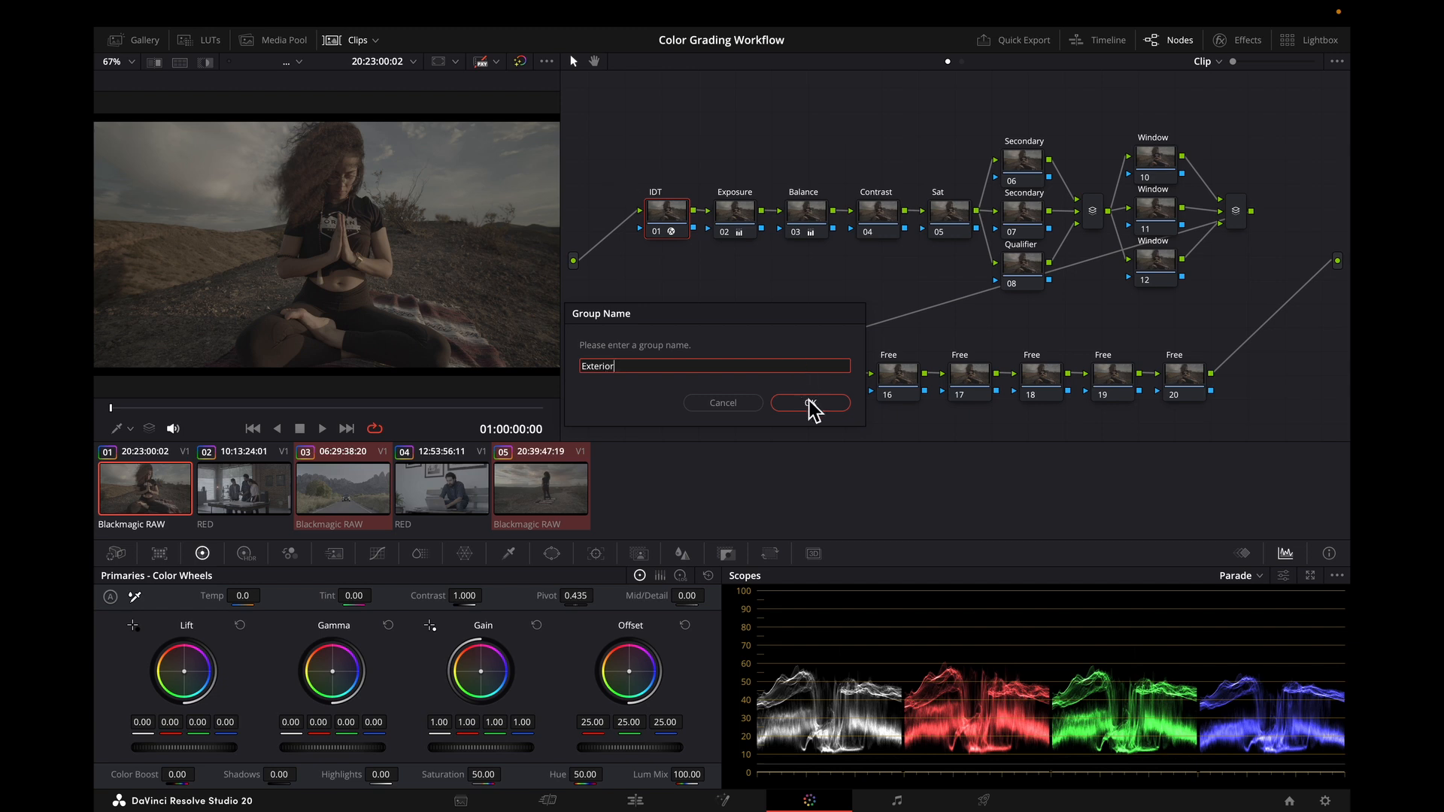
pyautogui.click(808, 403)
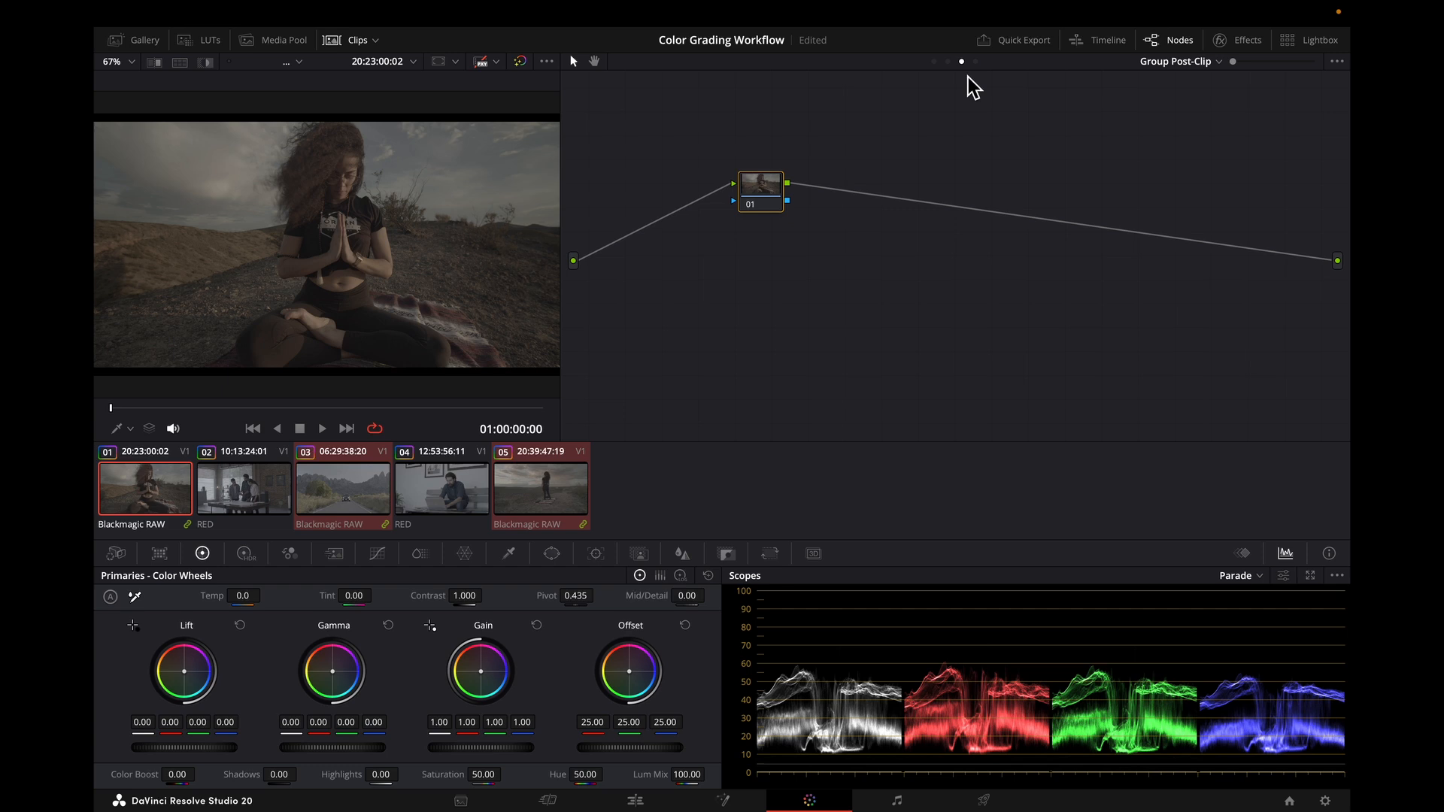
# Add three serial Look nodes and a final ODT node to the Exterior post-clip graph
pyautogui.rightClick(760, 190)
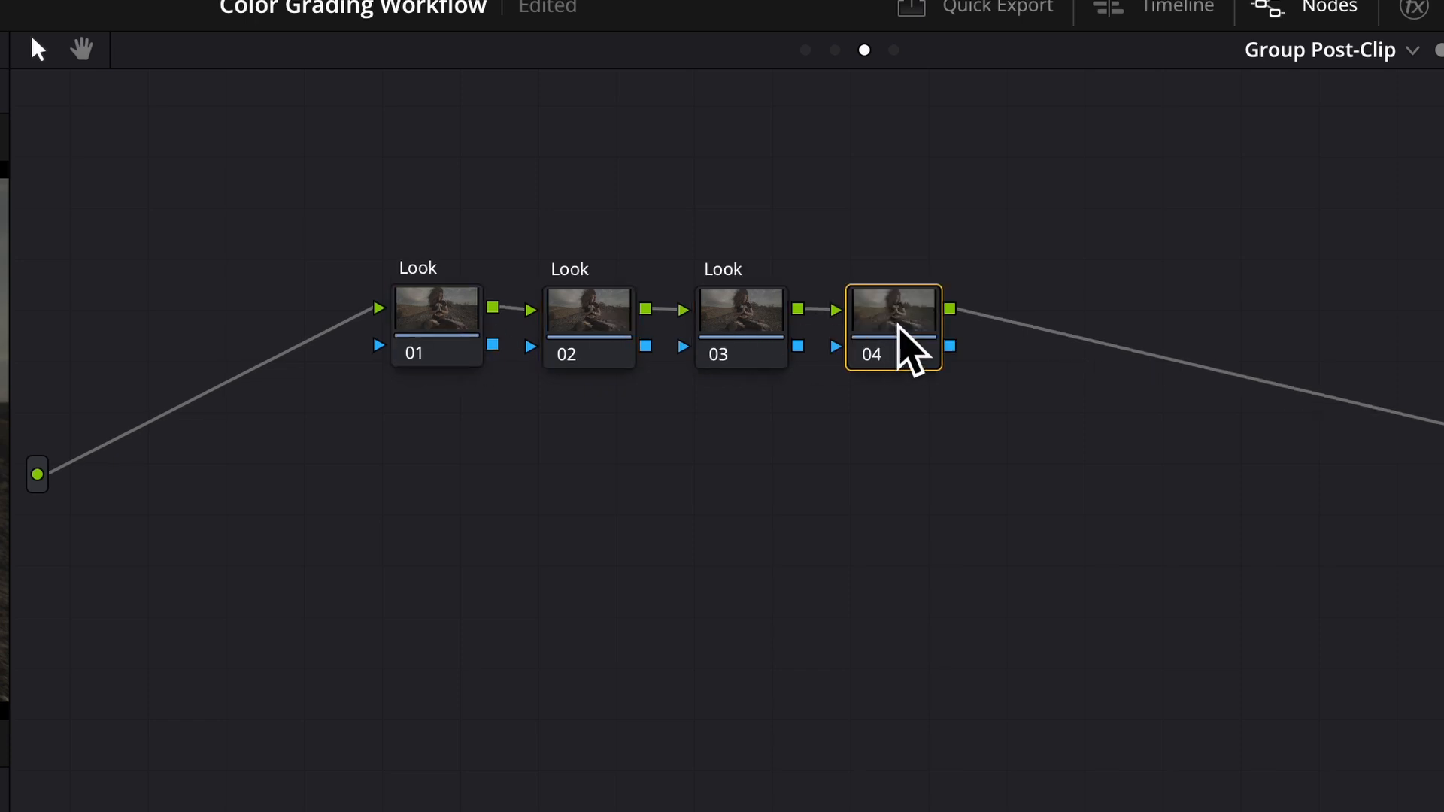
pyautogui.rightClick(891, 327)
pyautogui.write('ODT')
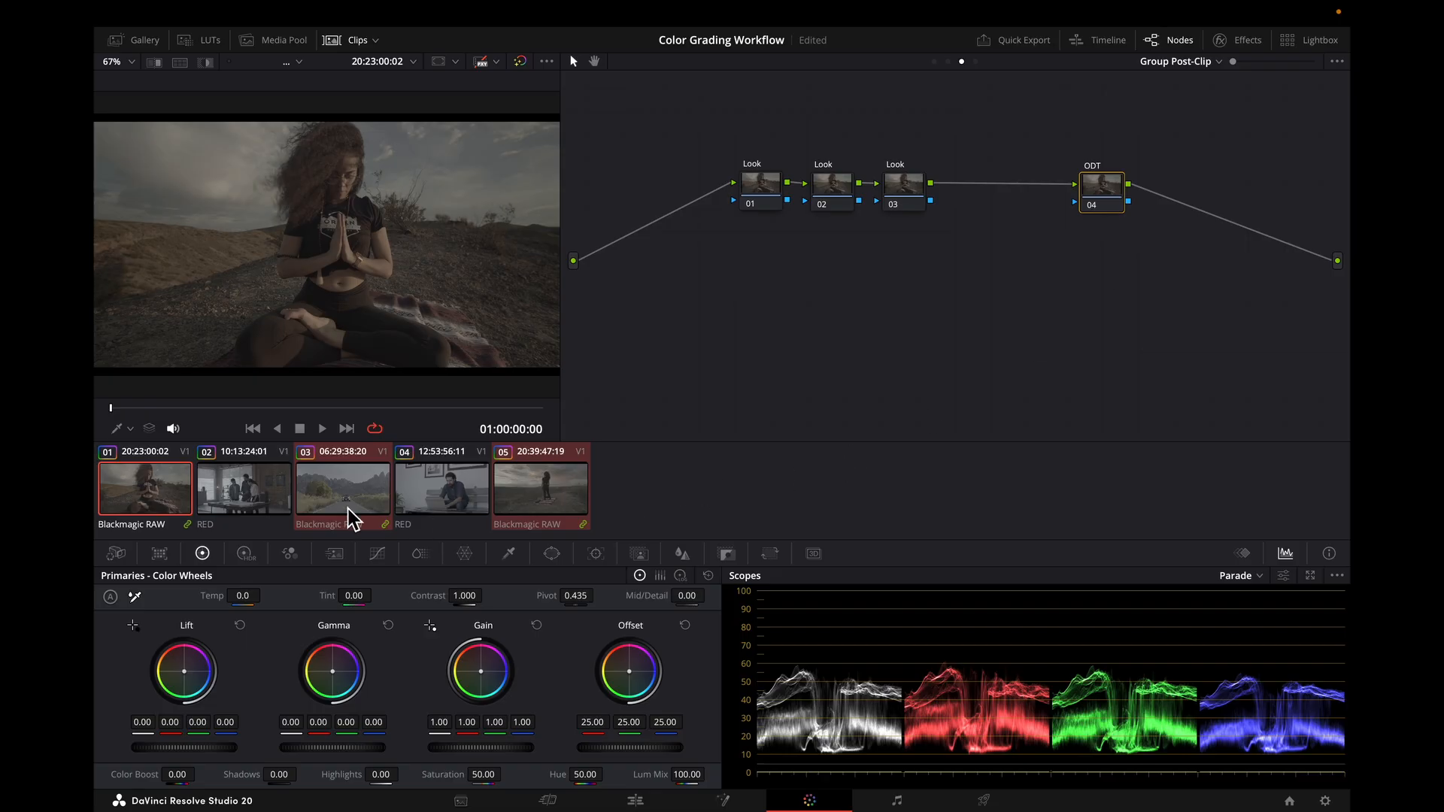
# Group RED clips 02 and 04 as Interior, with a Color Space Transform on the ODT node
pyautogui.click(243, 488)
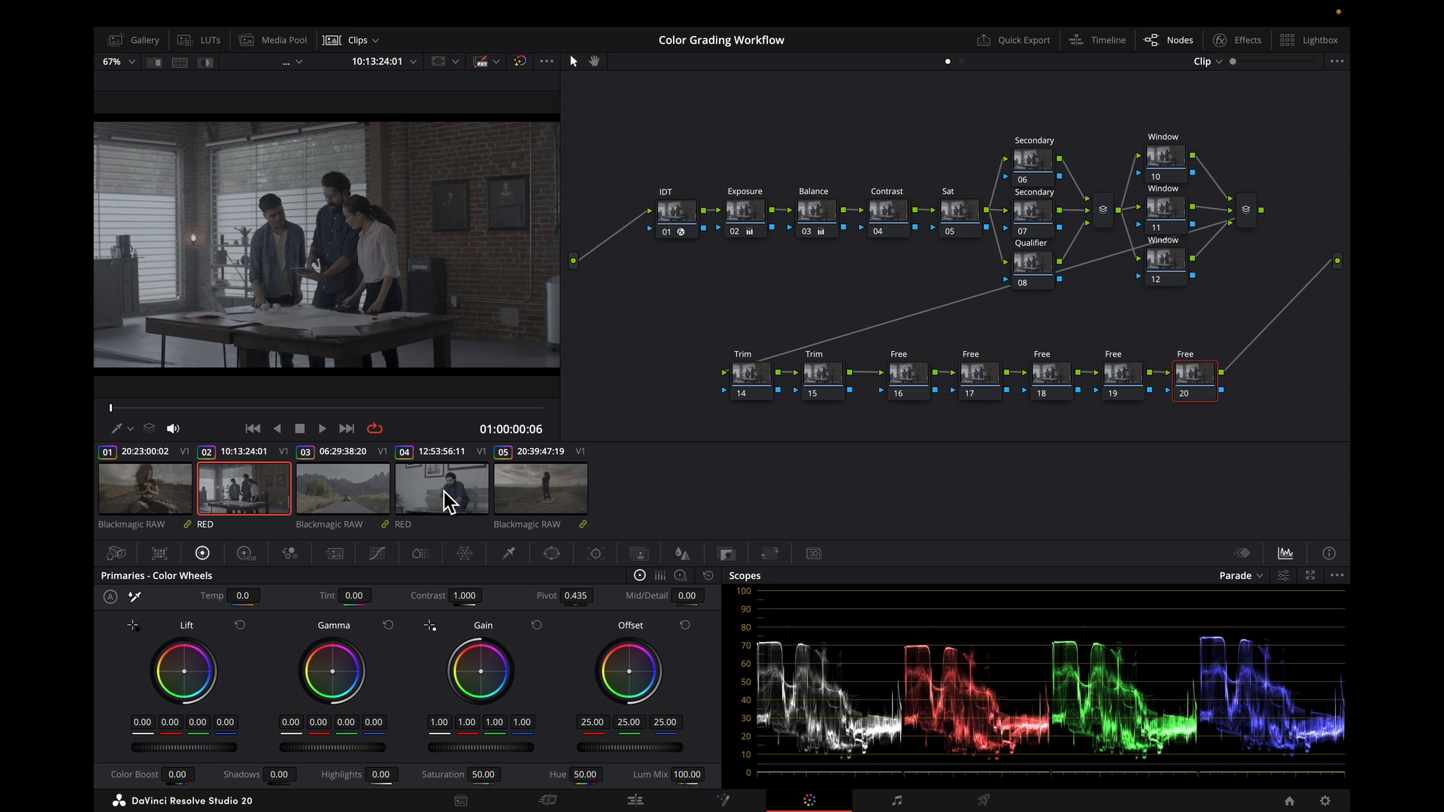
pyautogui.write('Inter')
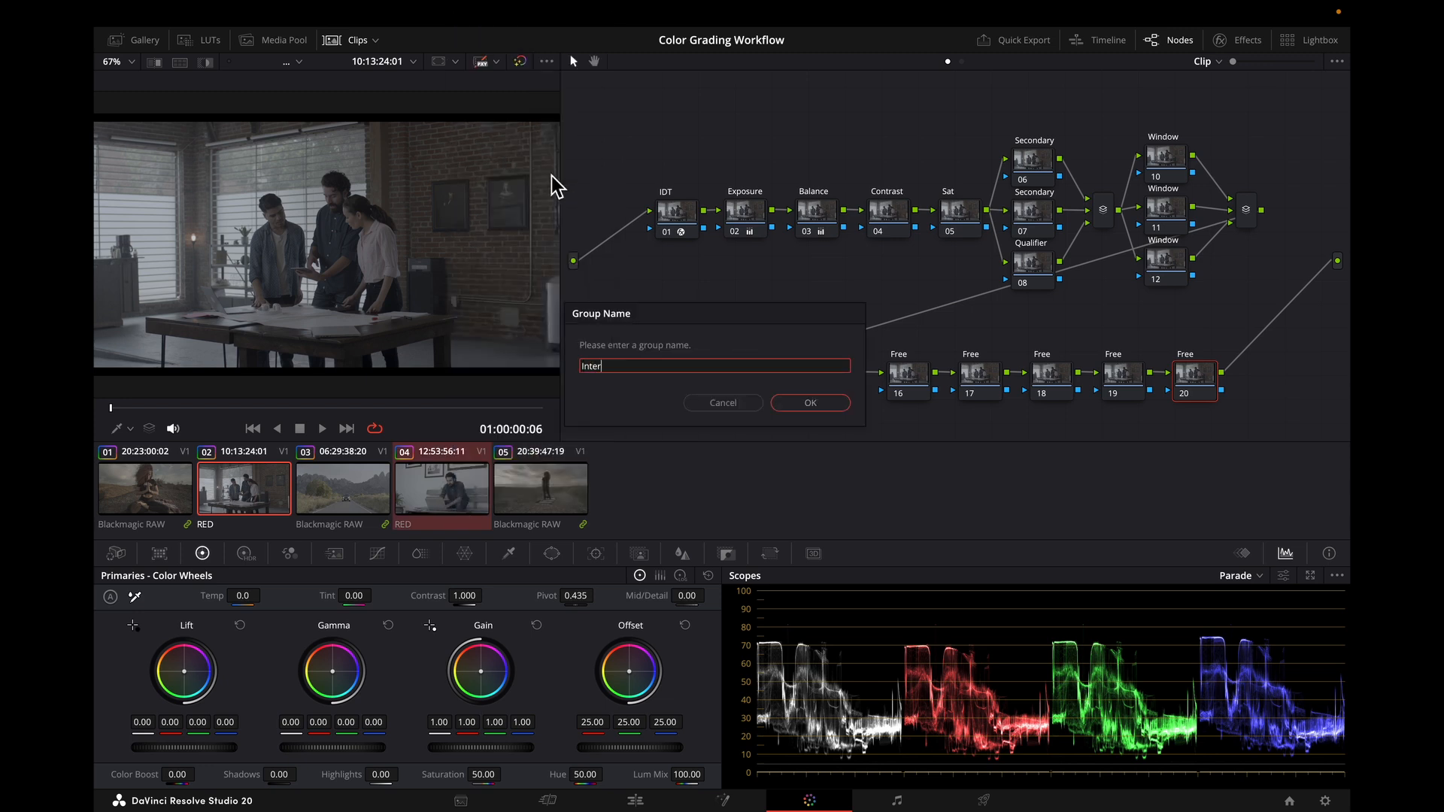
pyautogui.click(809, 403)
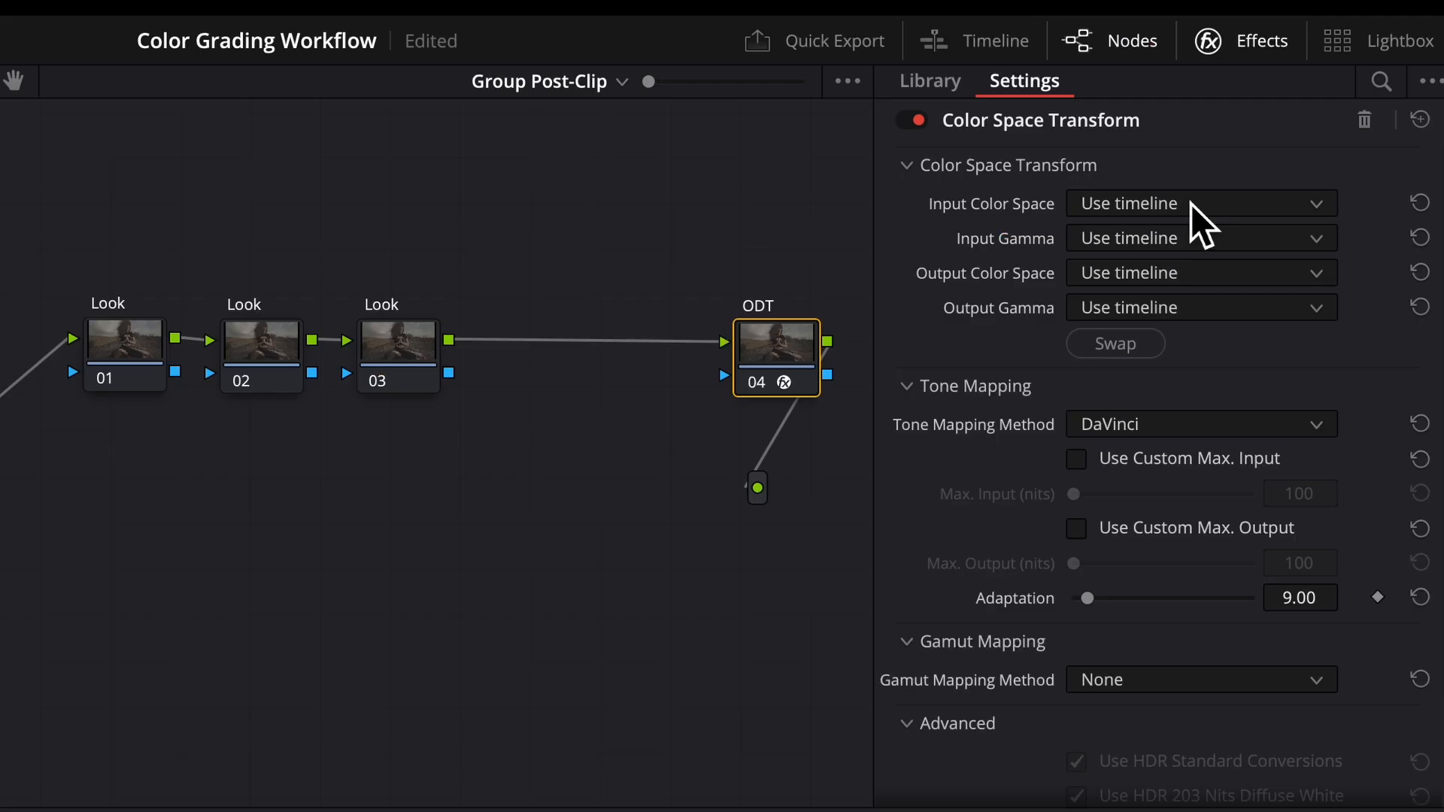
# Set the ODT transform from DaVinci Wide Gamut/DaVinci Intermediate to Rec.709 output
pyautogui.click(1198, 272)
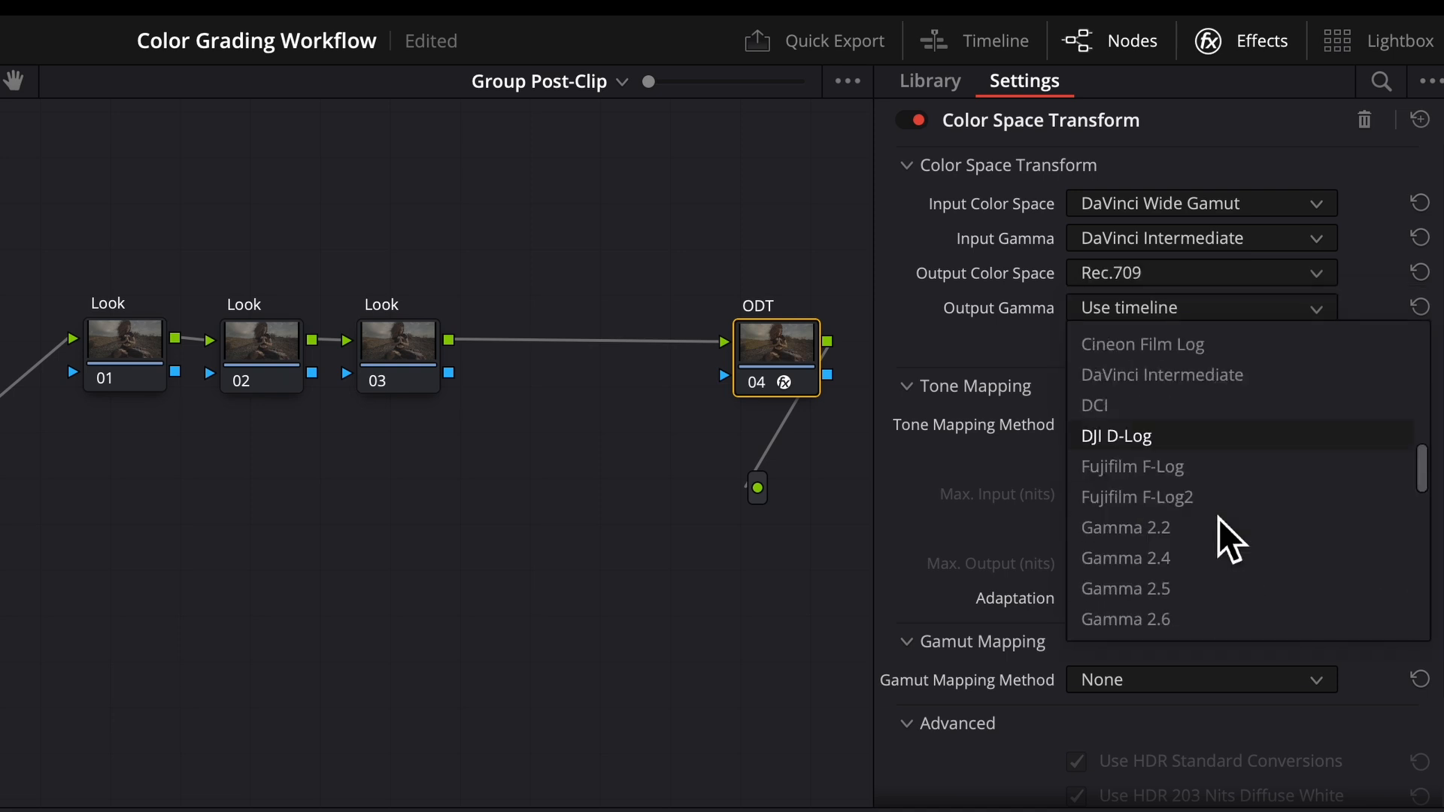
pyautogui.click(1124, 558)
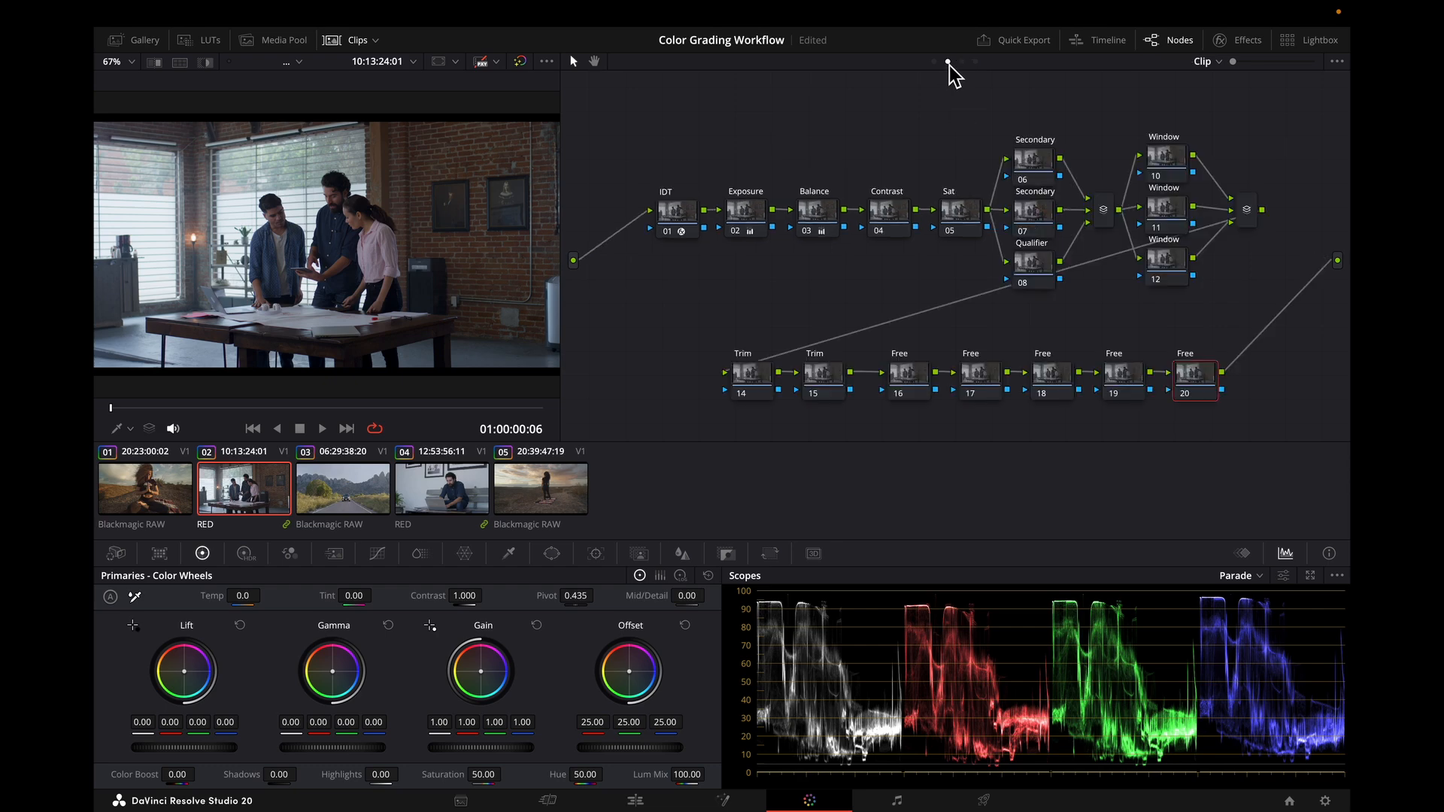
# Raise Temp, Contrast and Global Sat on Exterior Look nodes 01–03, previewing clip 05
pyautogui.click(144, 487)
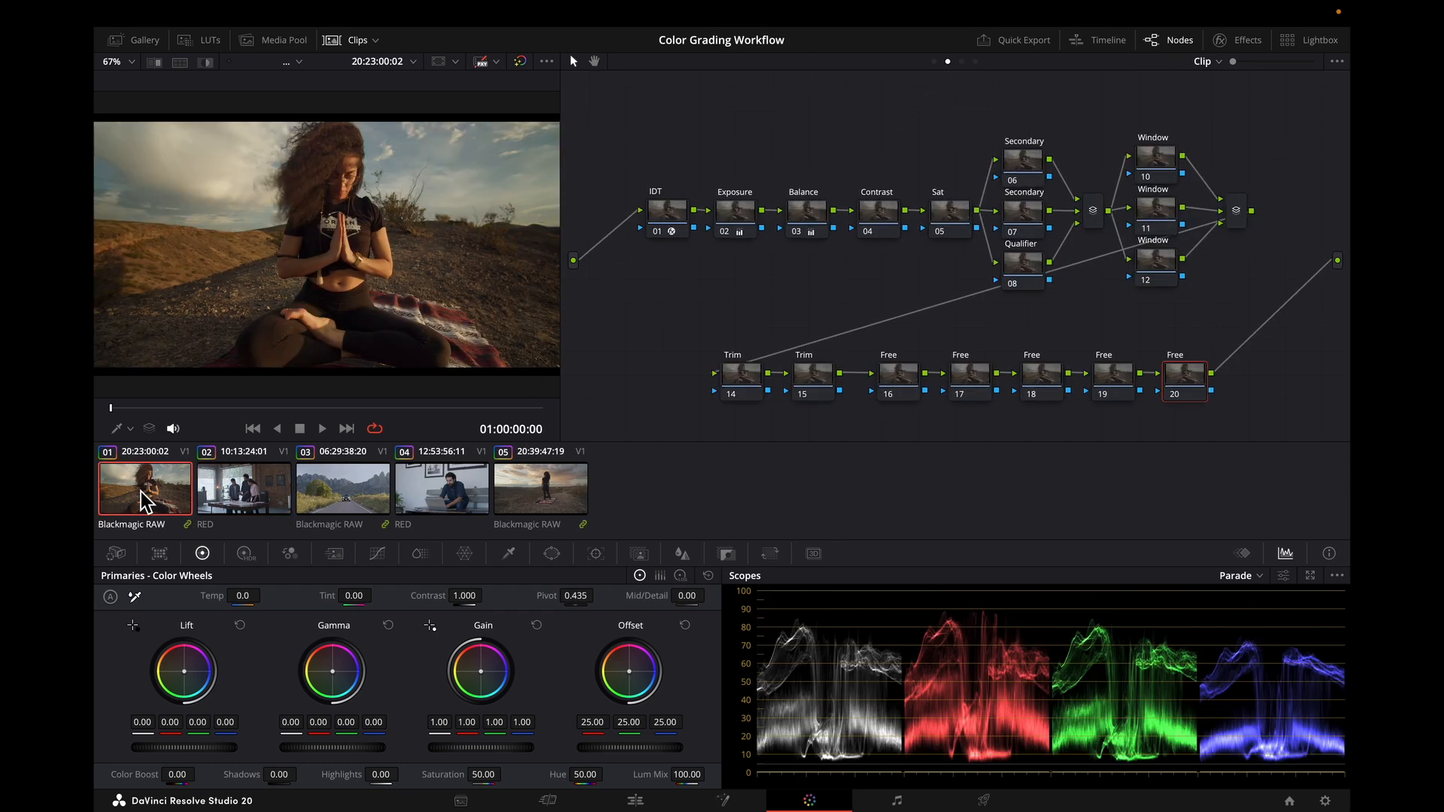
pyautogui.moveTo(970, 75)
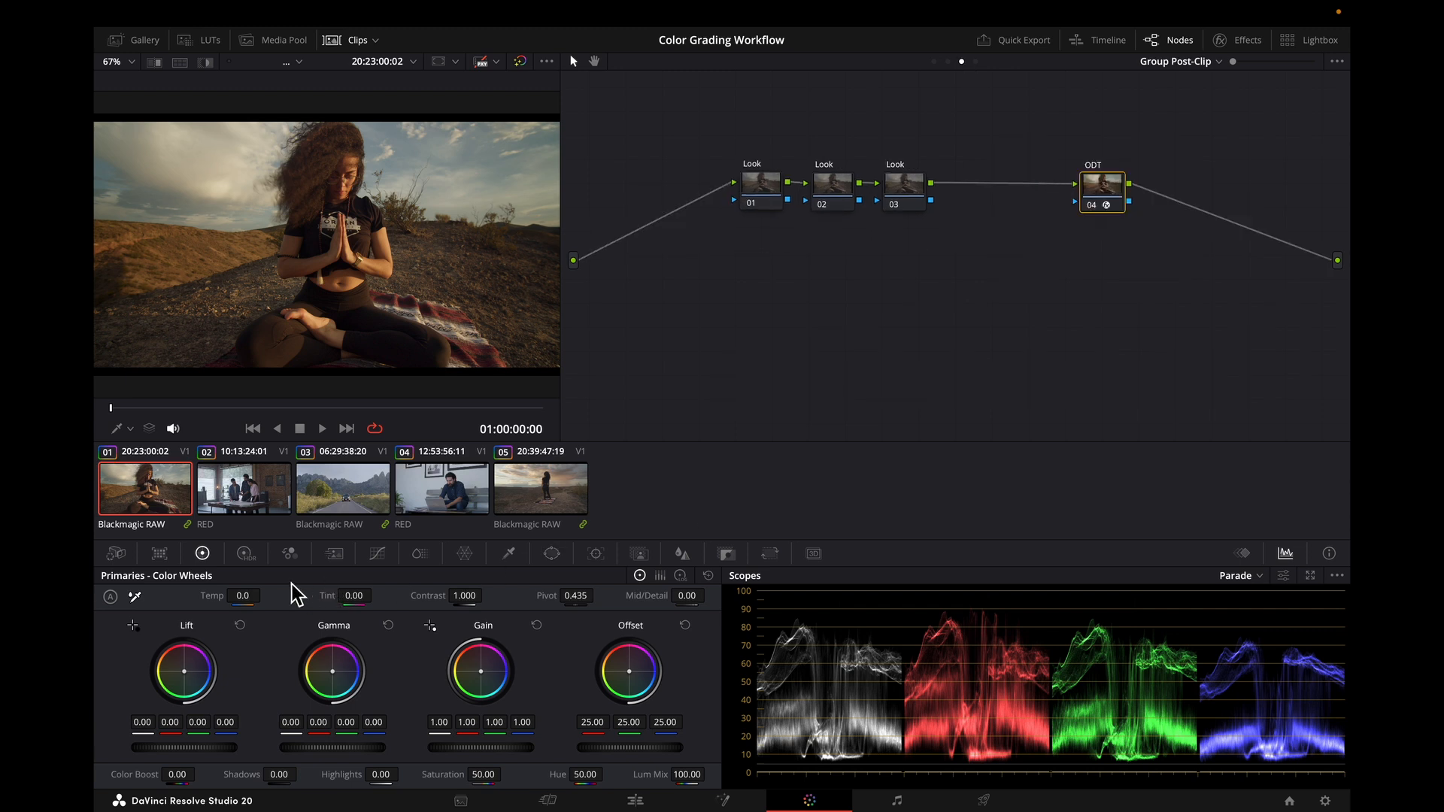
pyautogui.click(244, 554)
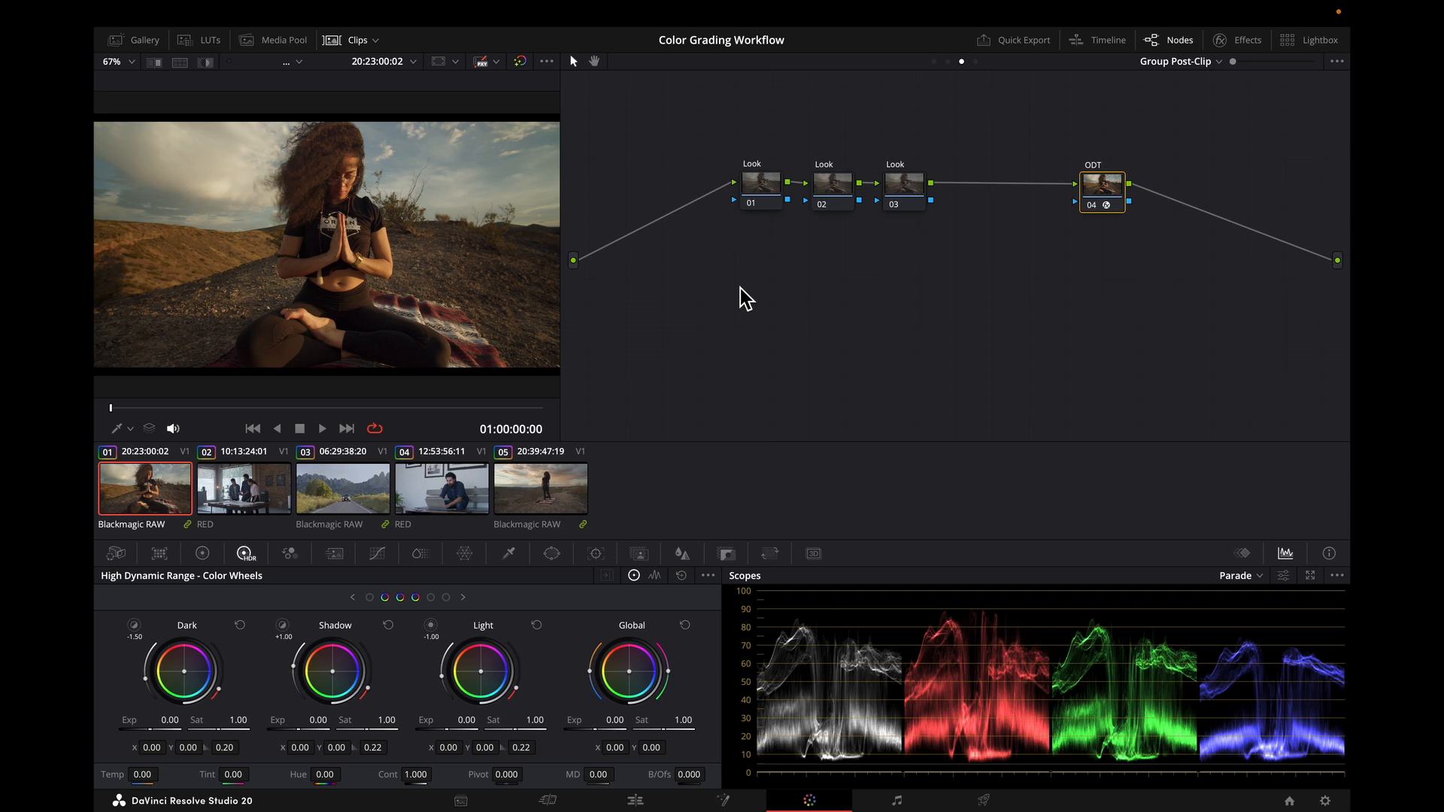
pyautogui.click(761, 182)
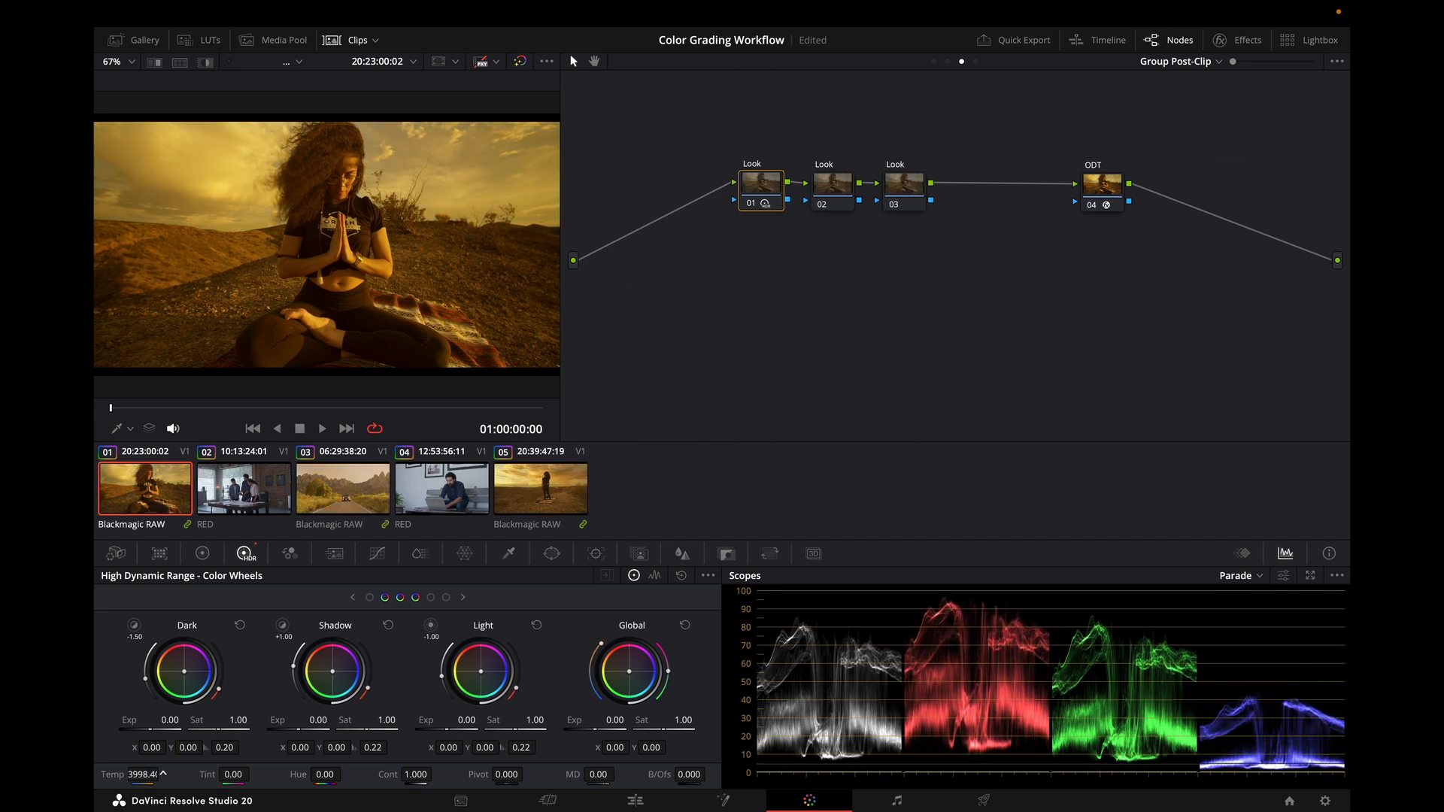
pyautogui.moveTo(840, 196)
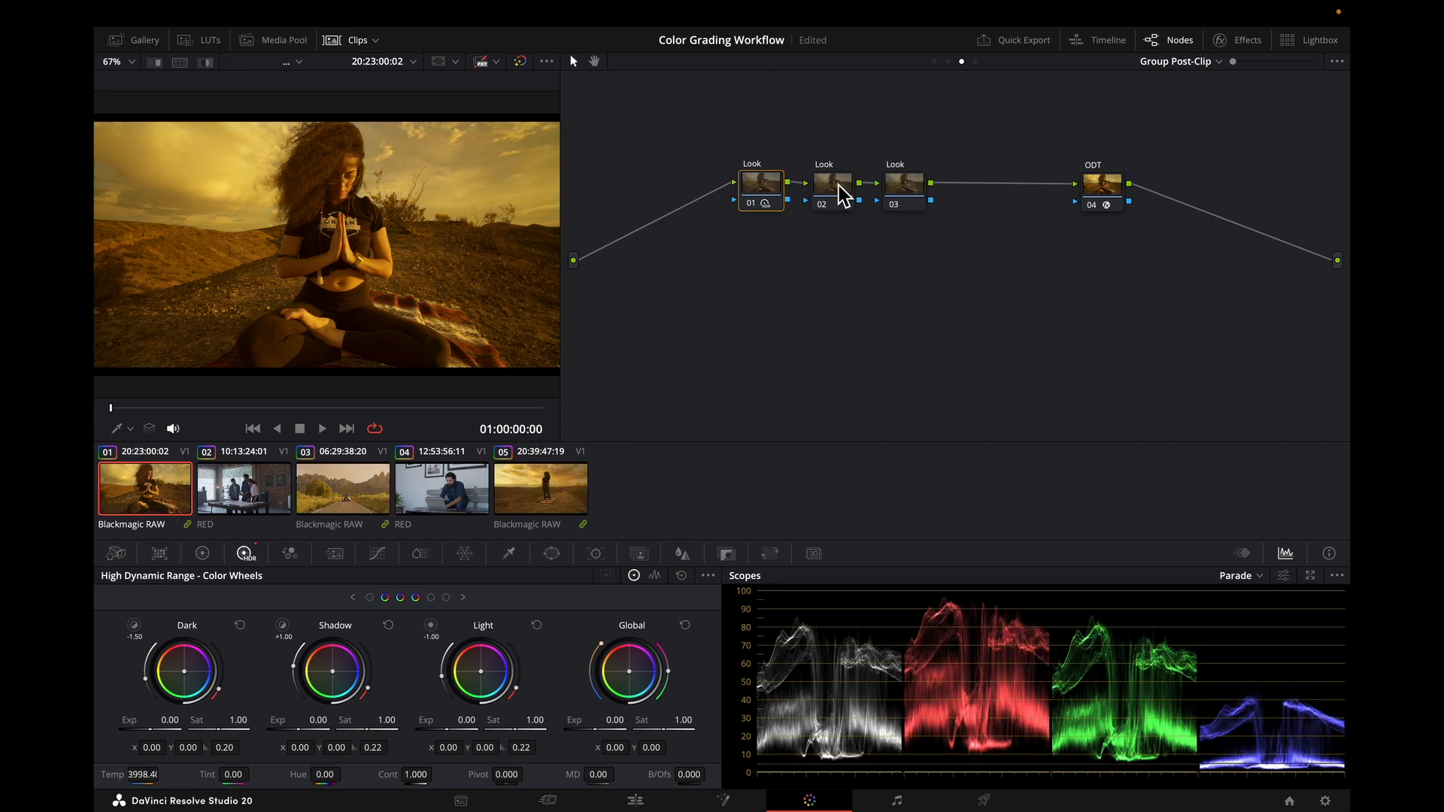
pyautogui.click(829, 183)
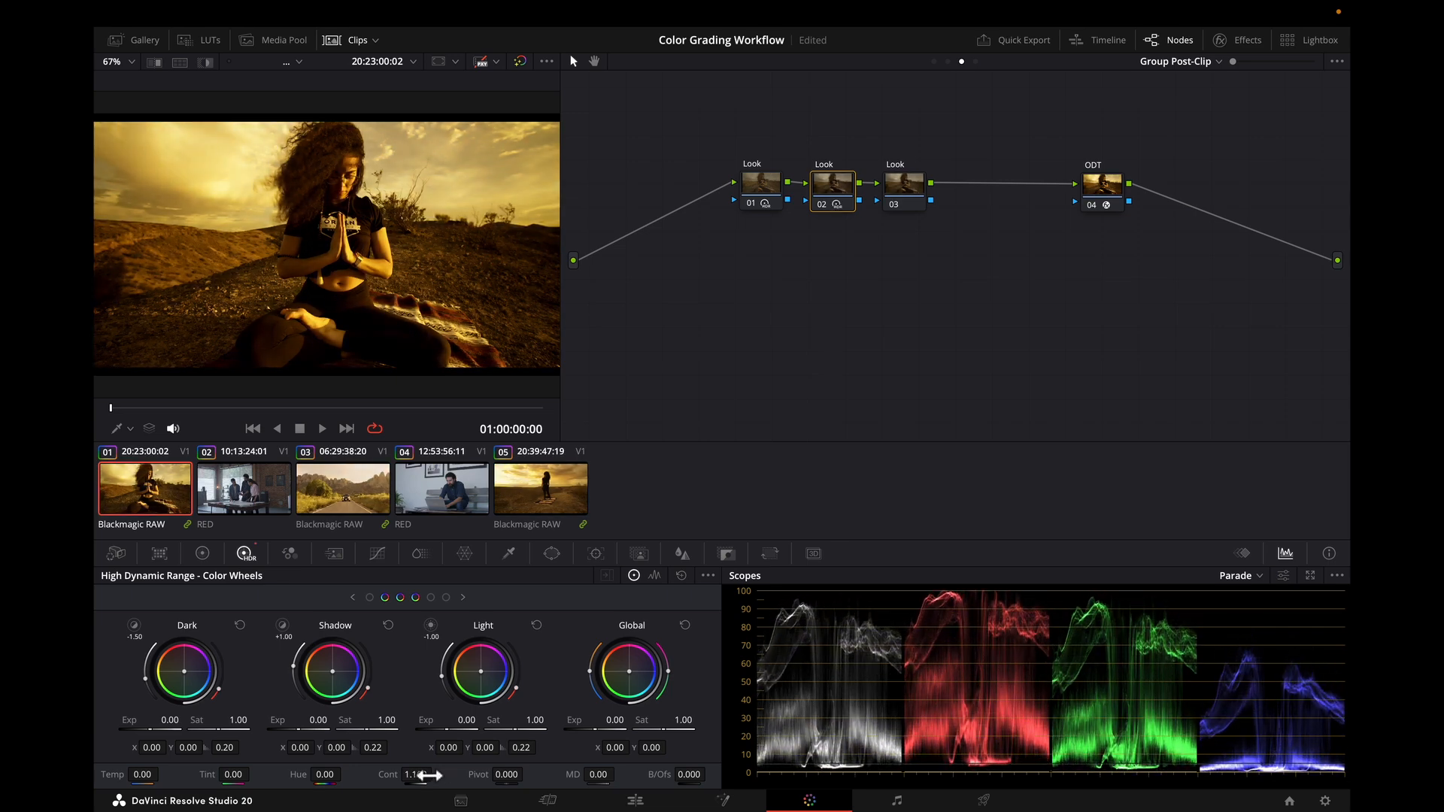
pyautogui.click(903, 182)
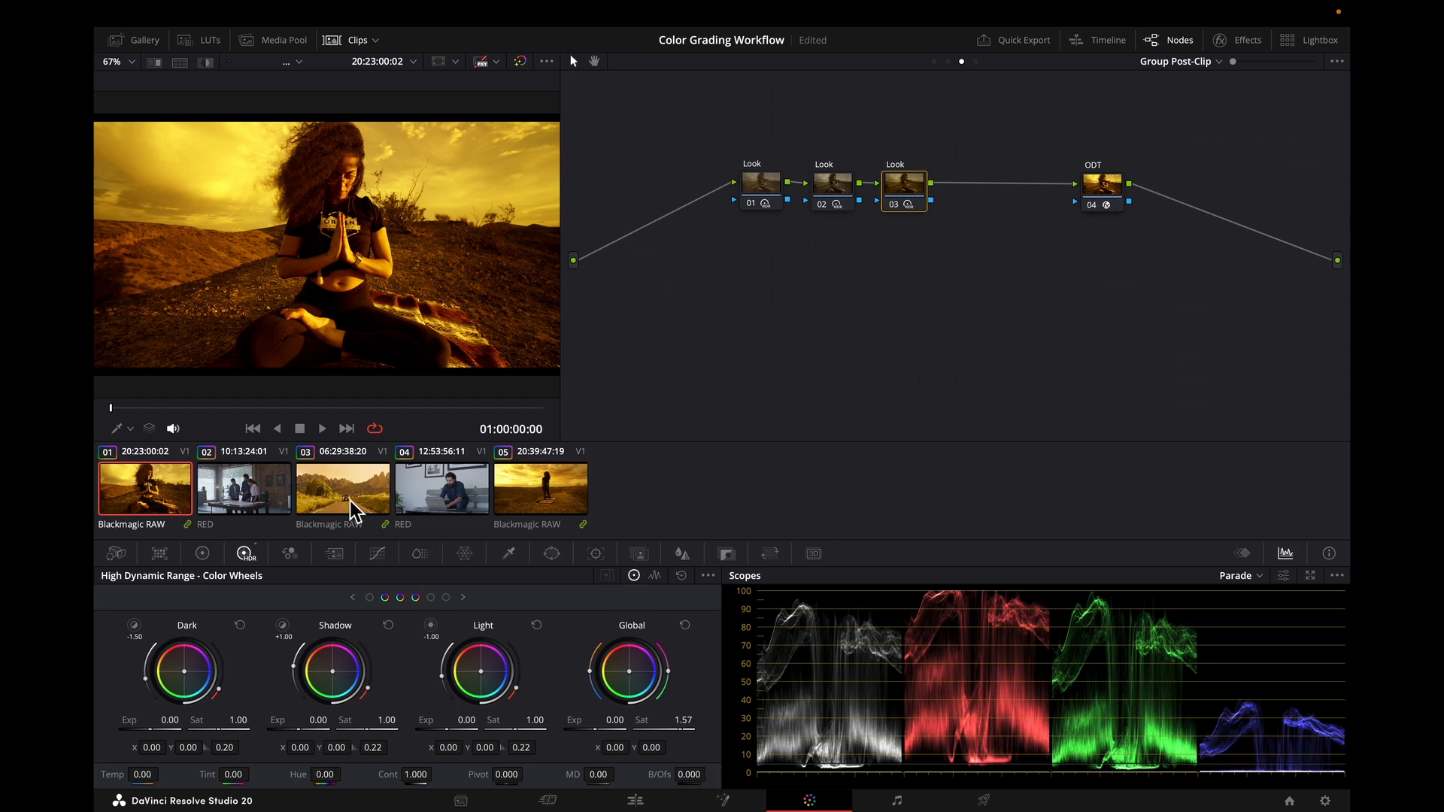
pyautogui.click(540, 488)
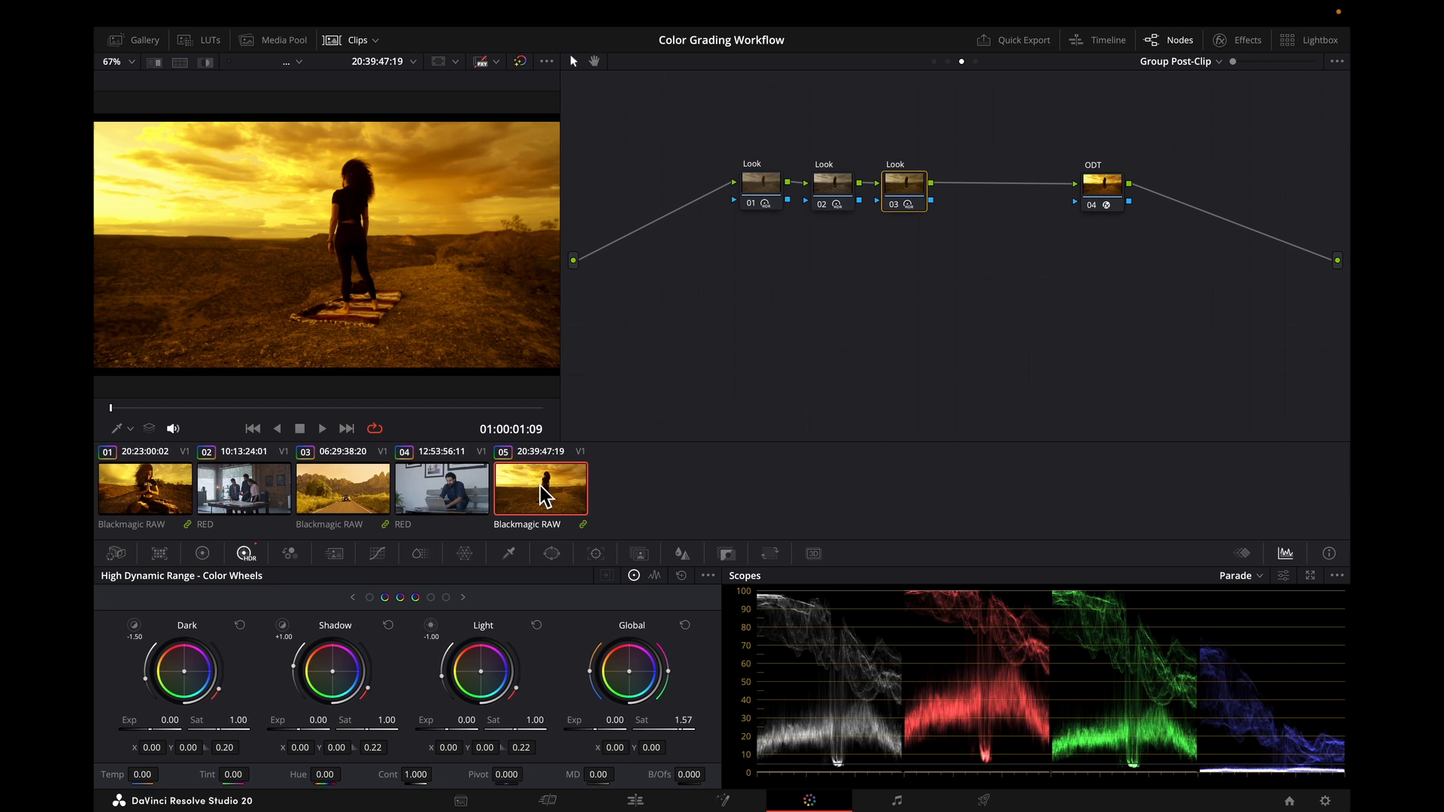
pyautogui.moveTo(500, 496)
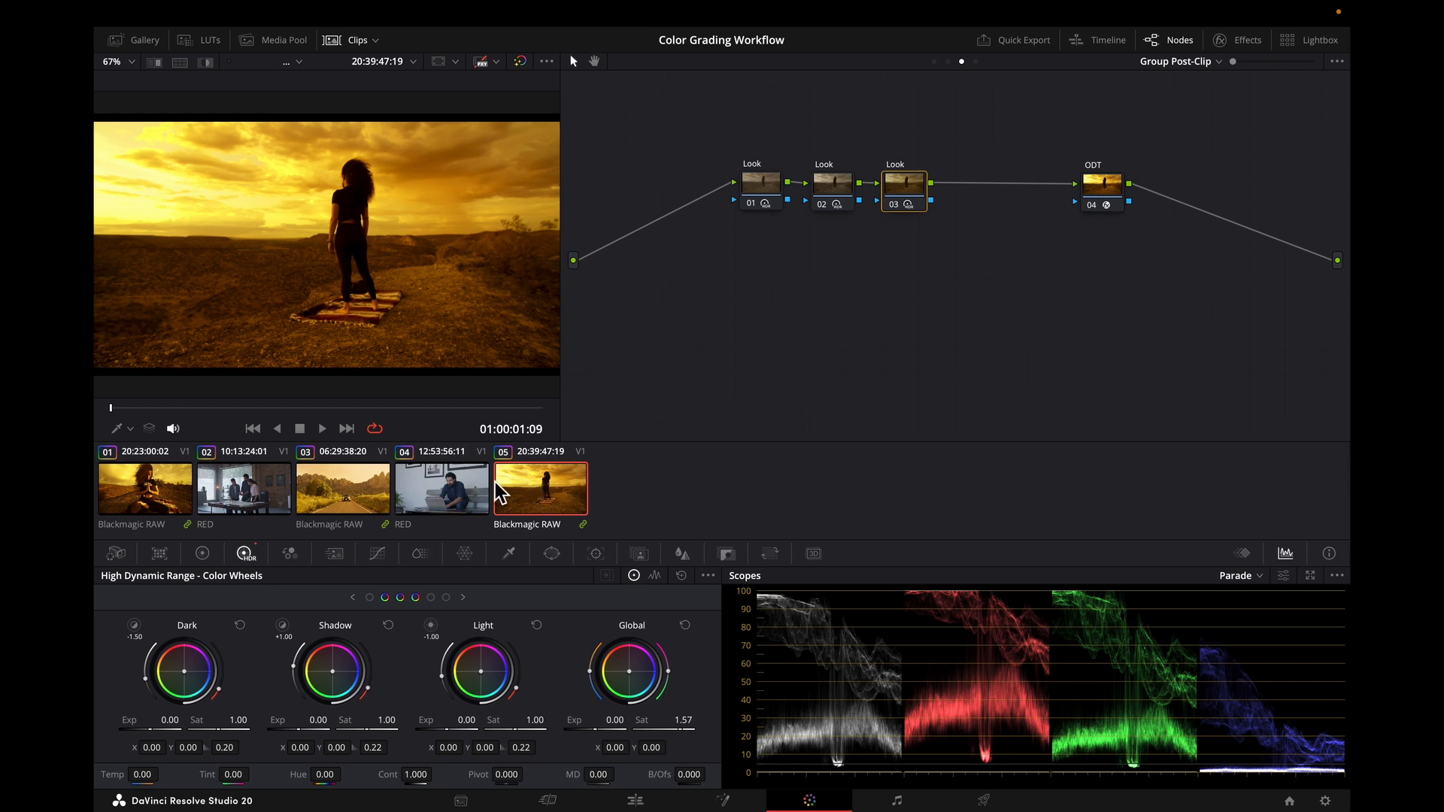
# Lower Temp on Interior Look node 01, adjust node 02, and set Global Sat 0.47
pyautogui.click(242, 488)
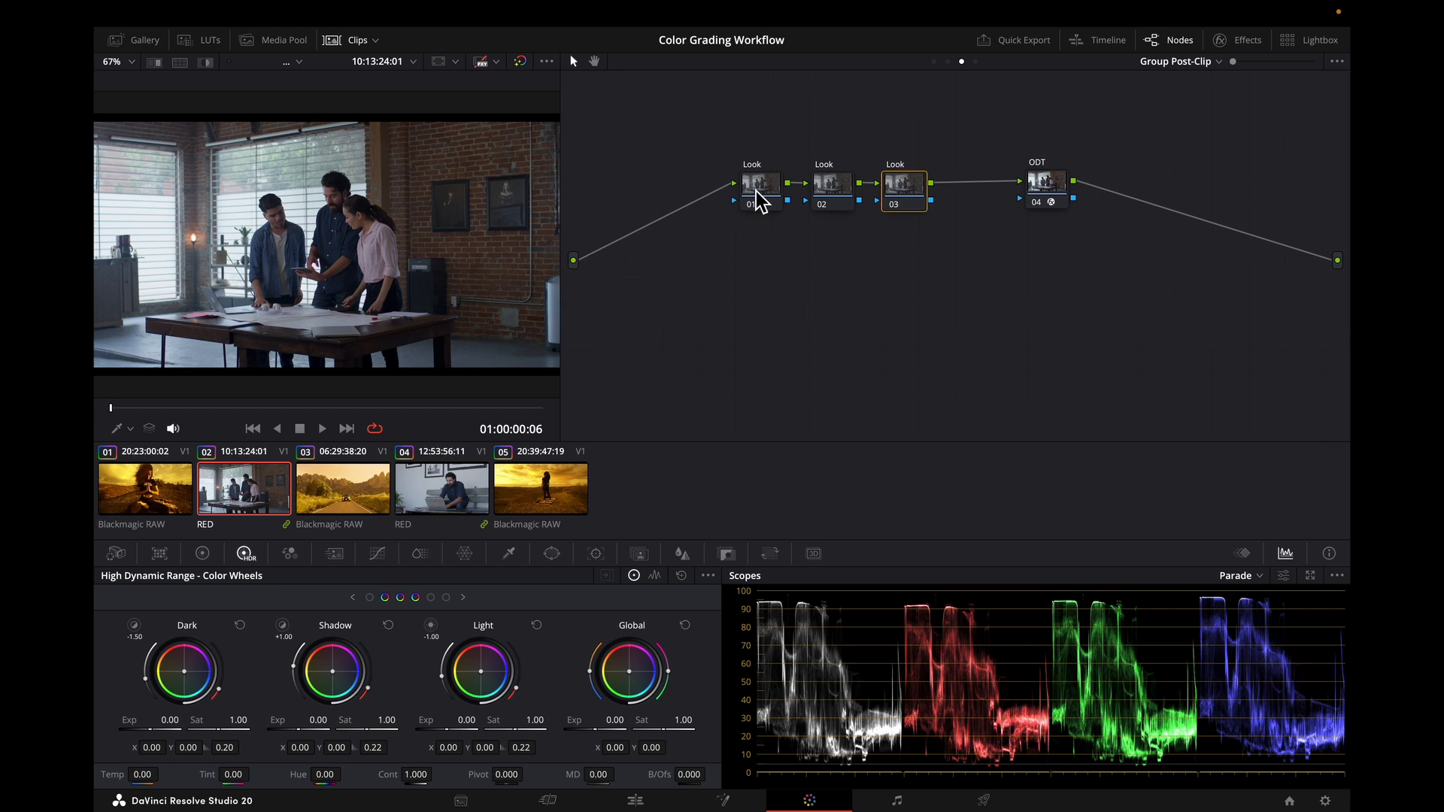
pyautogui.click(760, 185)
pyautogui.write('-4000')
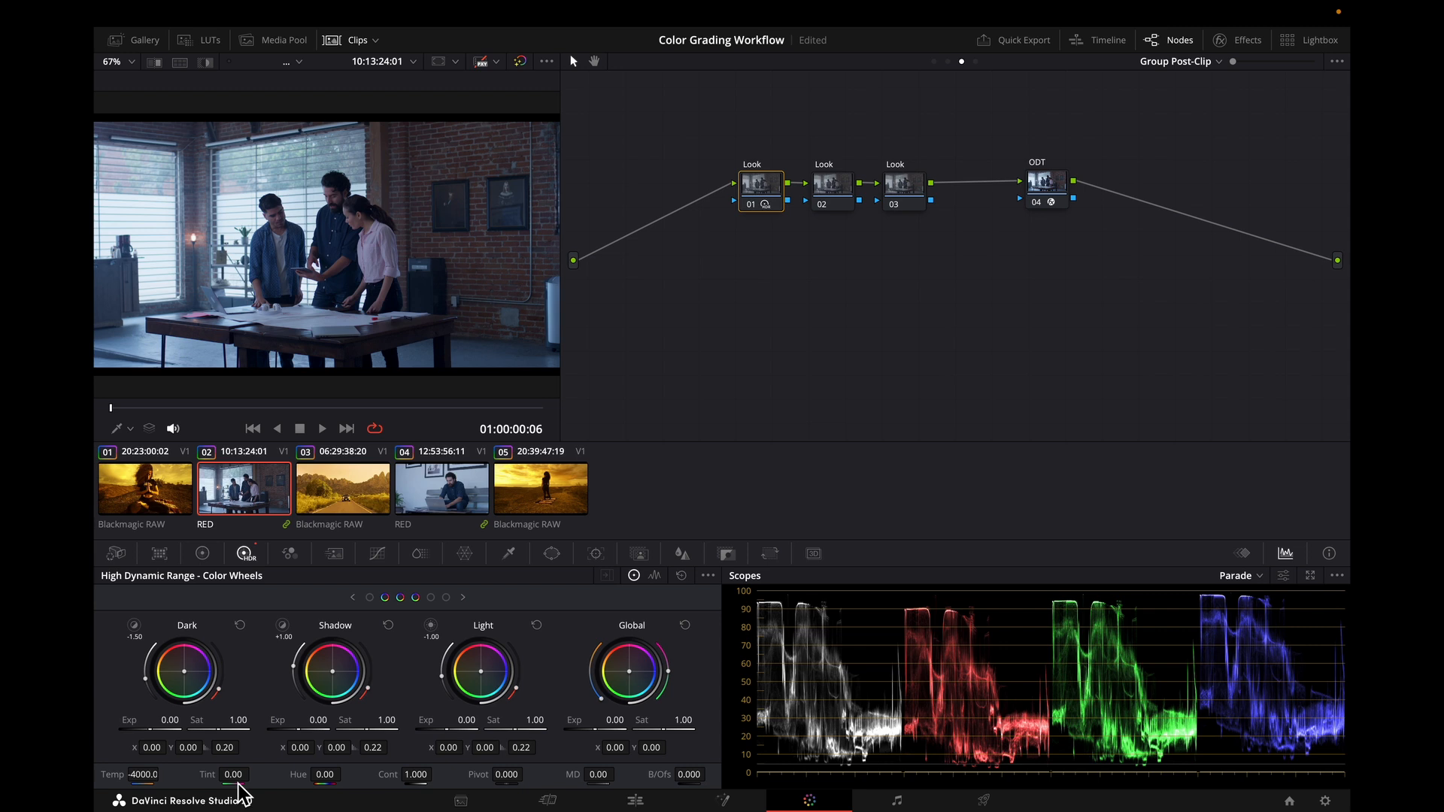
pyautogui.click(831, 182)
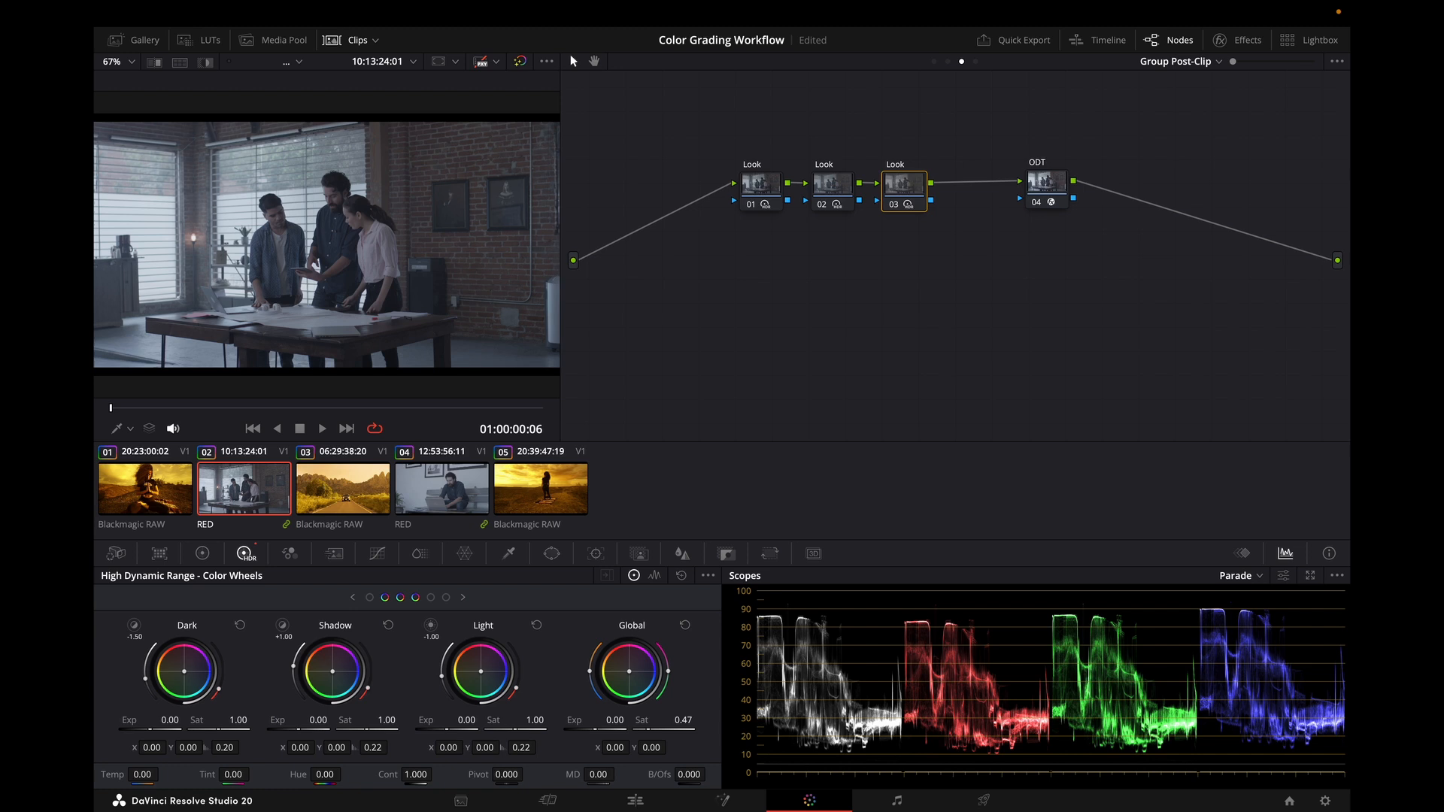
pyautogui.moveTo(682, 710)
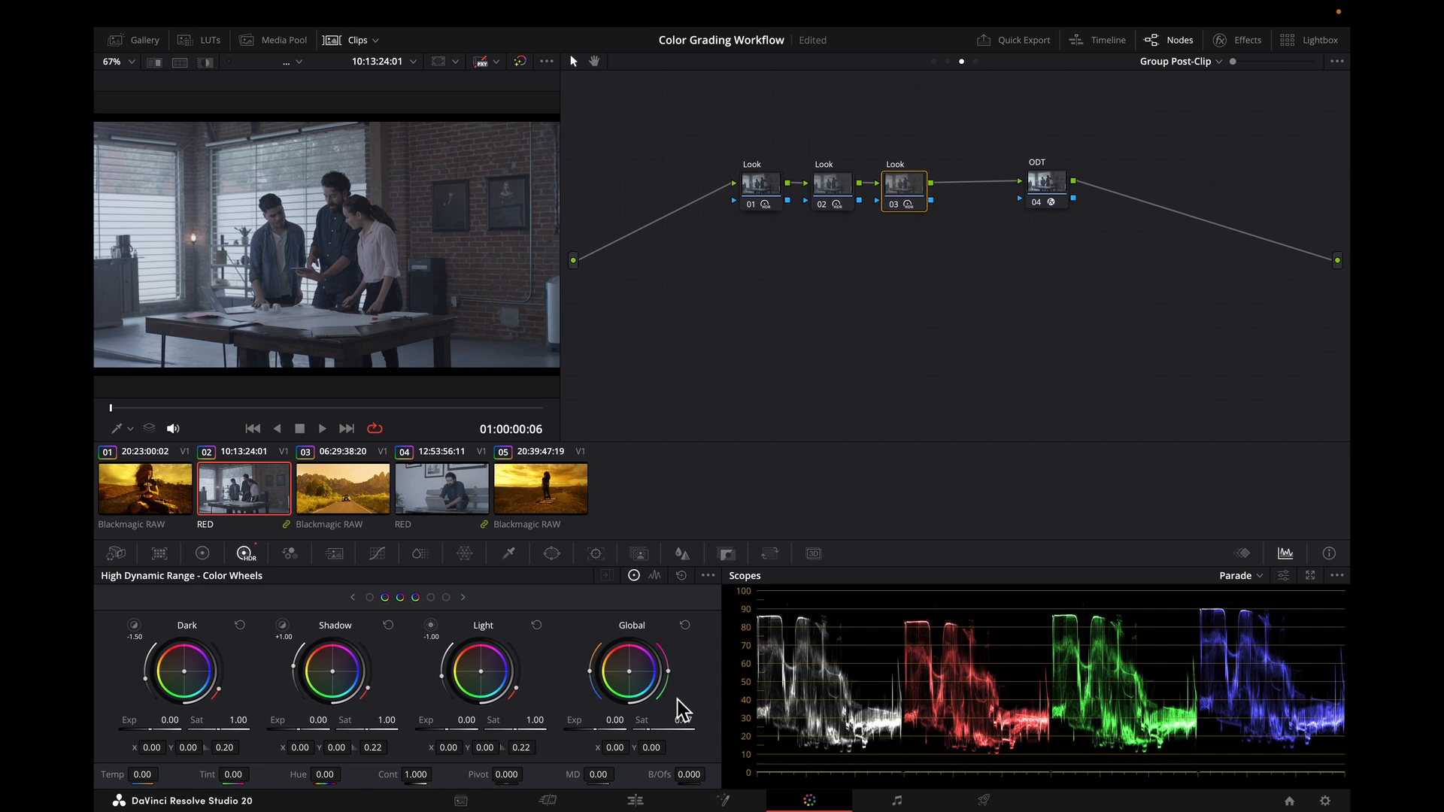
pyautogui.click(441, 488)
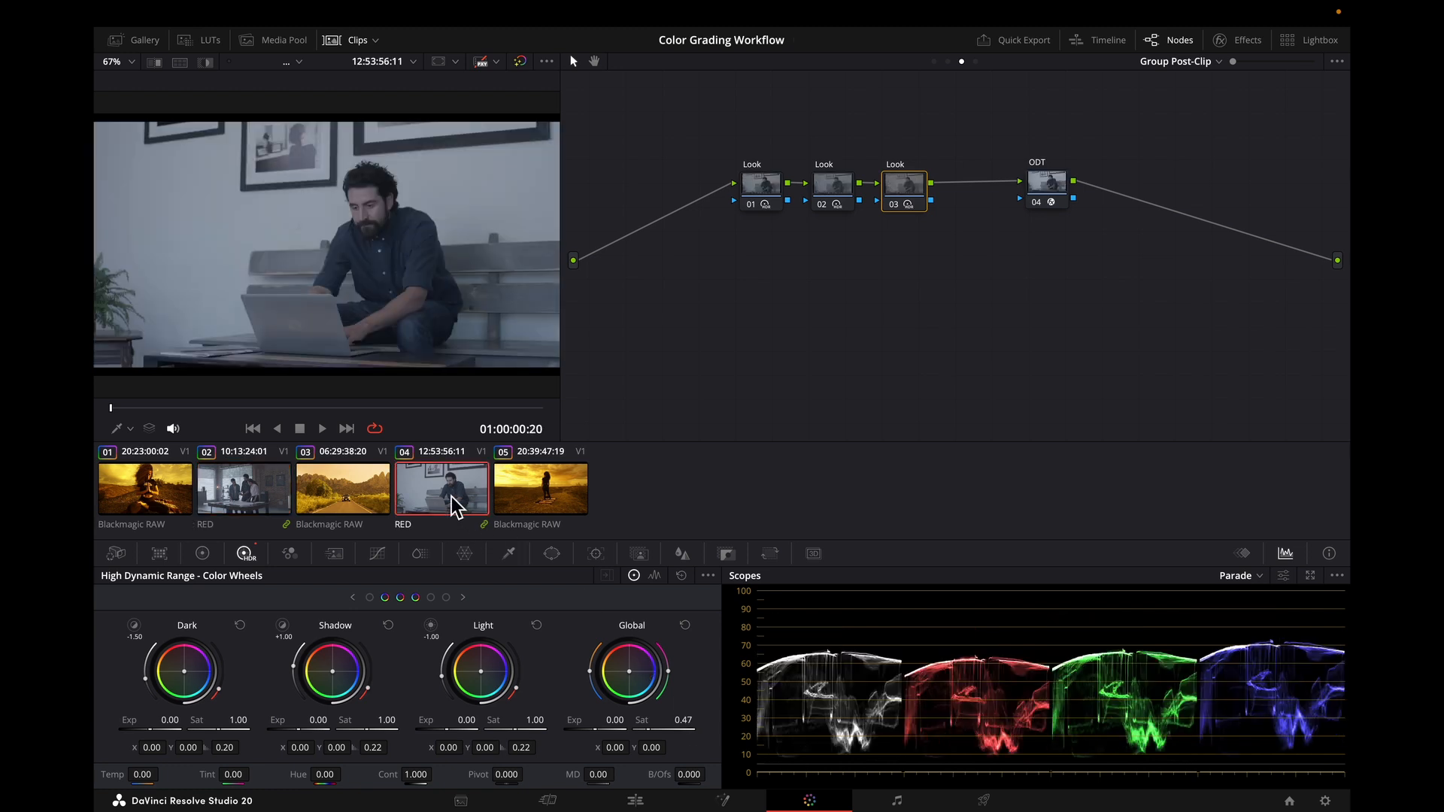